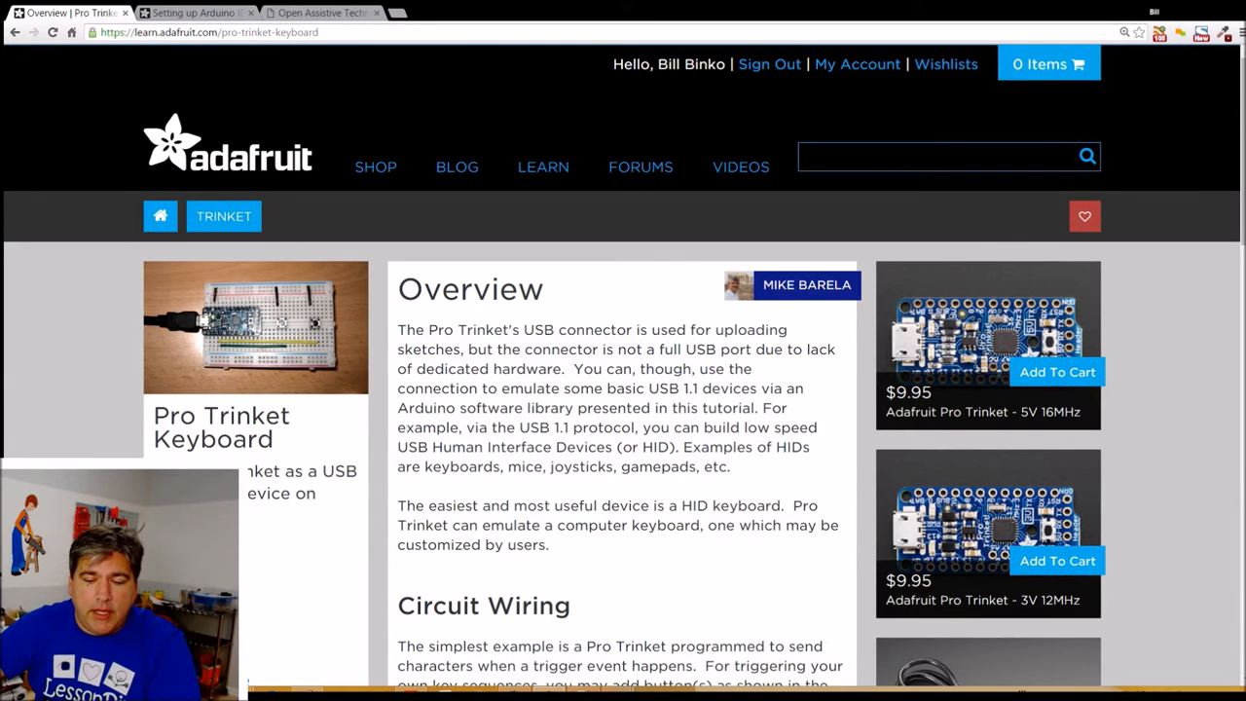
Step: Read down the Overview and circuit wiring, then go to the guide's Library page
{"action": "scroll", "scroll_direction": "down", "scroll_amount": 3}
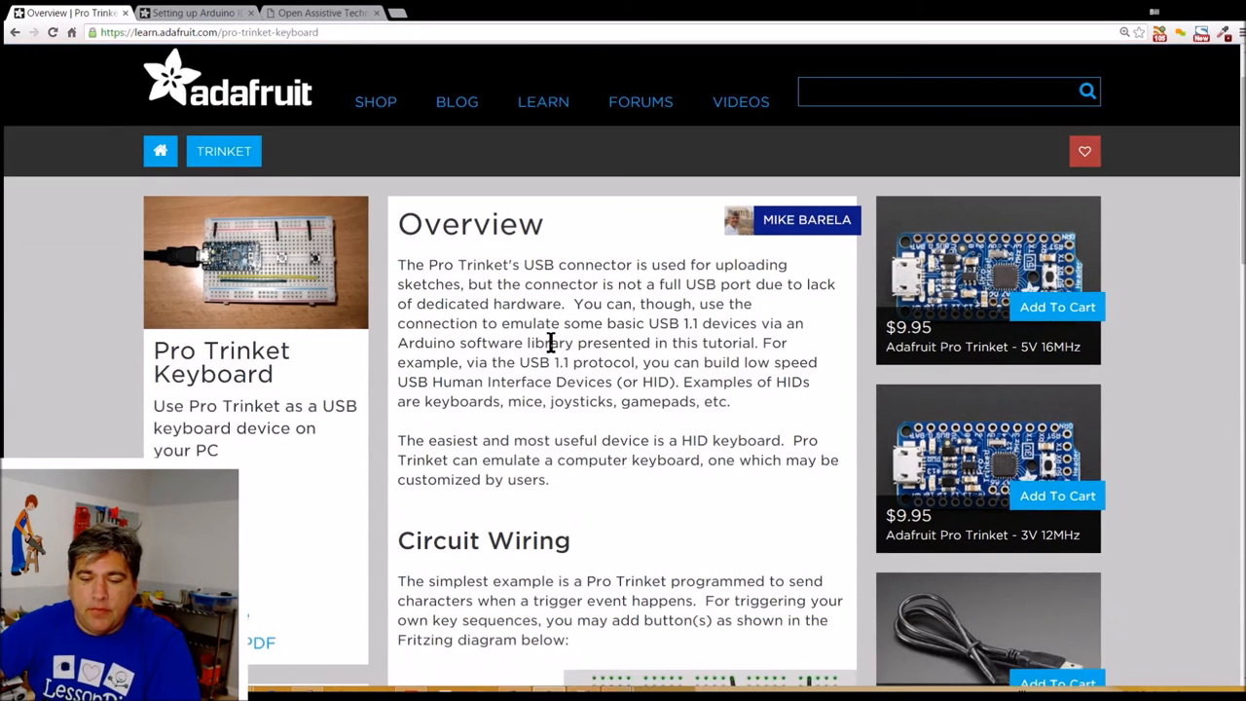
{"action": "scroll", "scroll_direction": "down", "scroll_amount": 3}
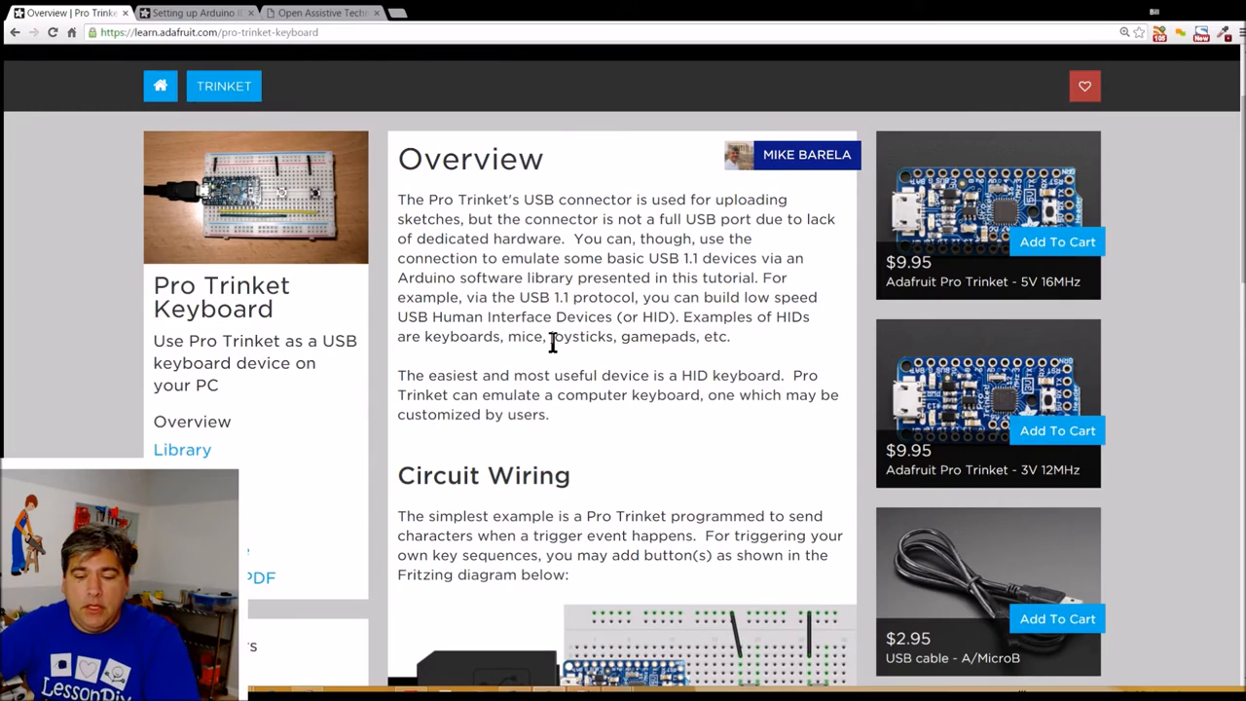
{"action": "scroll", "scroll_direction": "down", "scroll_amount": 3}
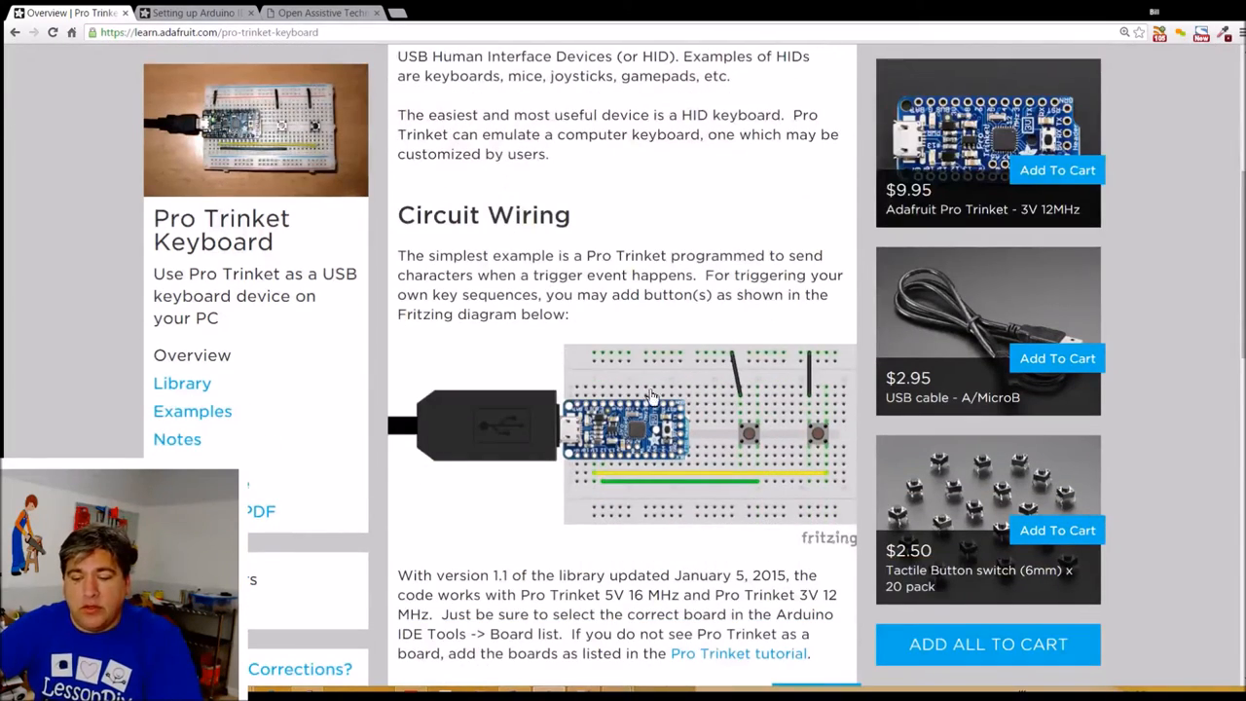
{"action": "scroll", "scroll_direction": "down", "scroll_amount": 3}
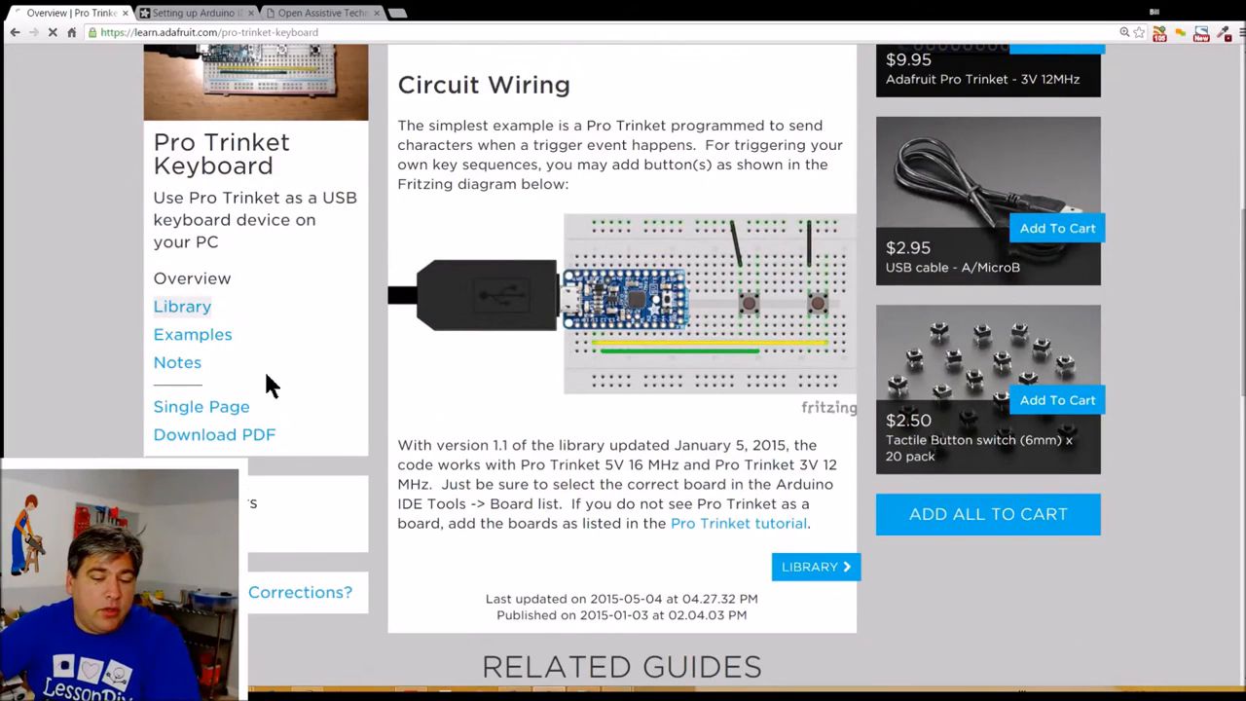
{"action": "left_click", "coordinate": [183, 306]}
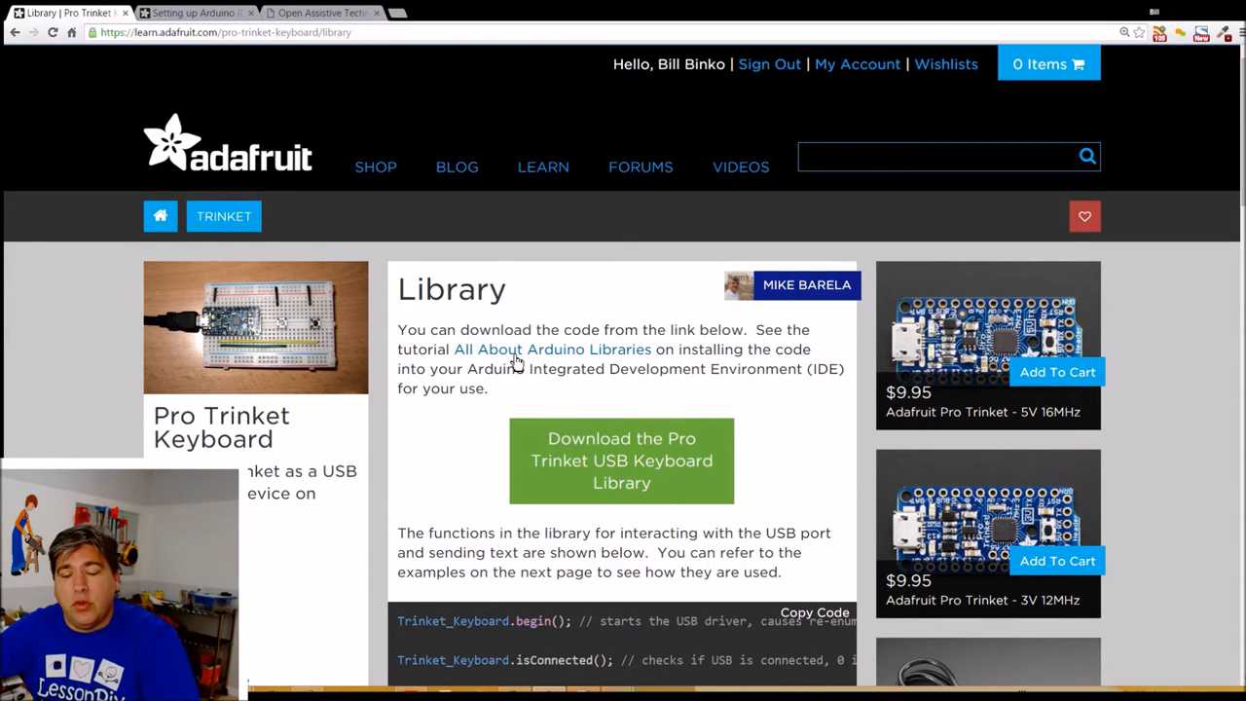
{"action": "mouse_move", "coordinate": [503, 232]}
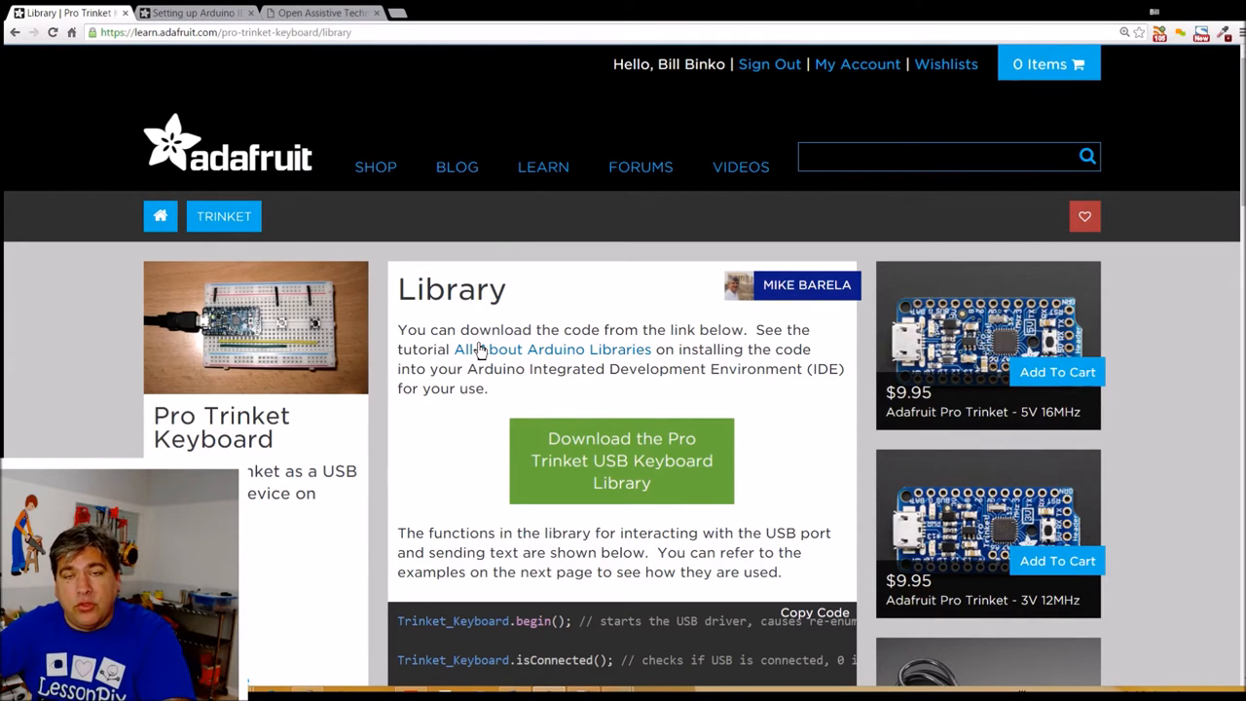
Step: Skim the Library page and move to the guide's Examples page from the sidebar
{"action": "scroll", "scroll_direction": "down", "scroll_amount": 3}
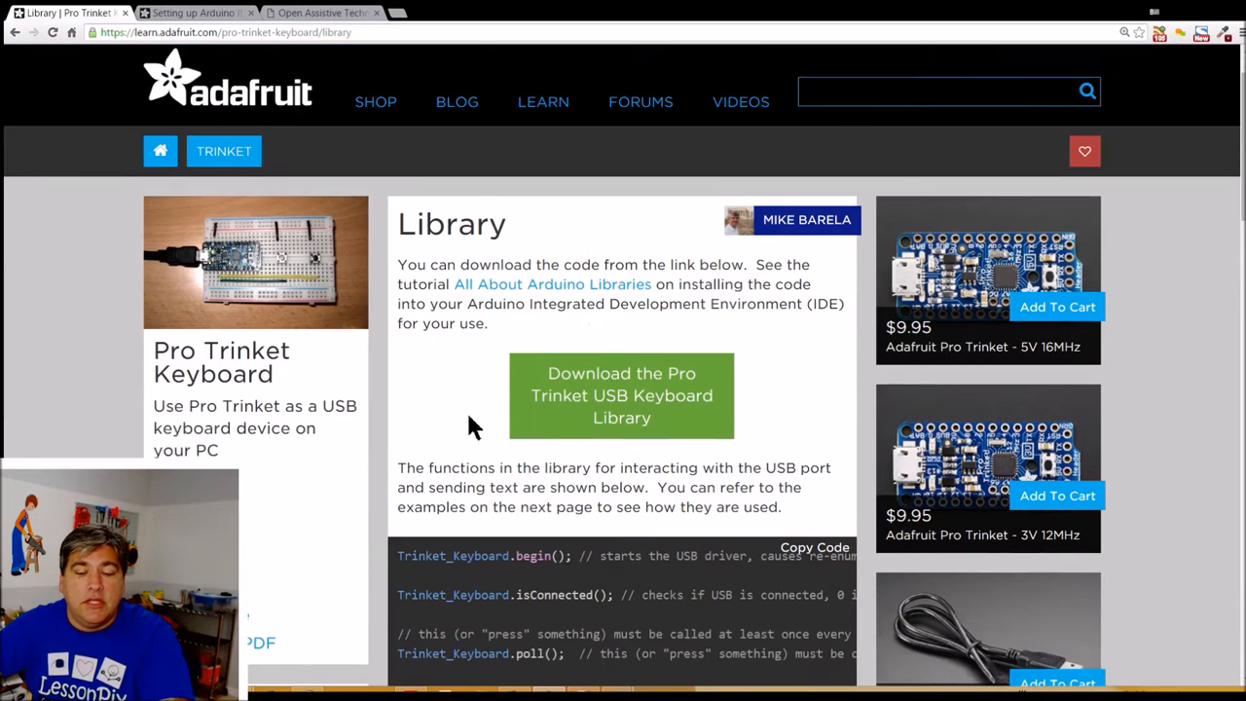
{"action": "scroll", "scroll_direction": "down", "scroll_amount": 3}
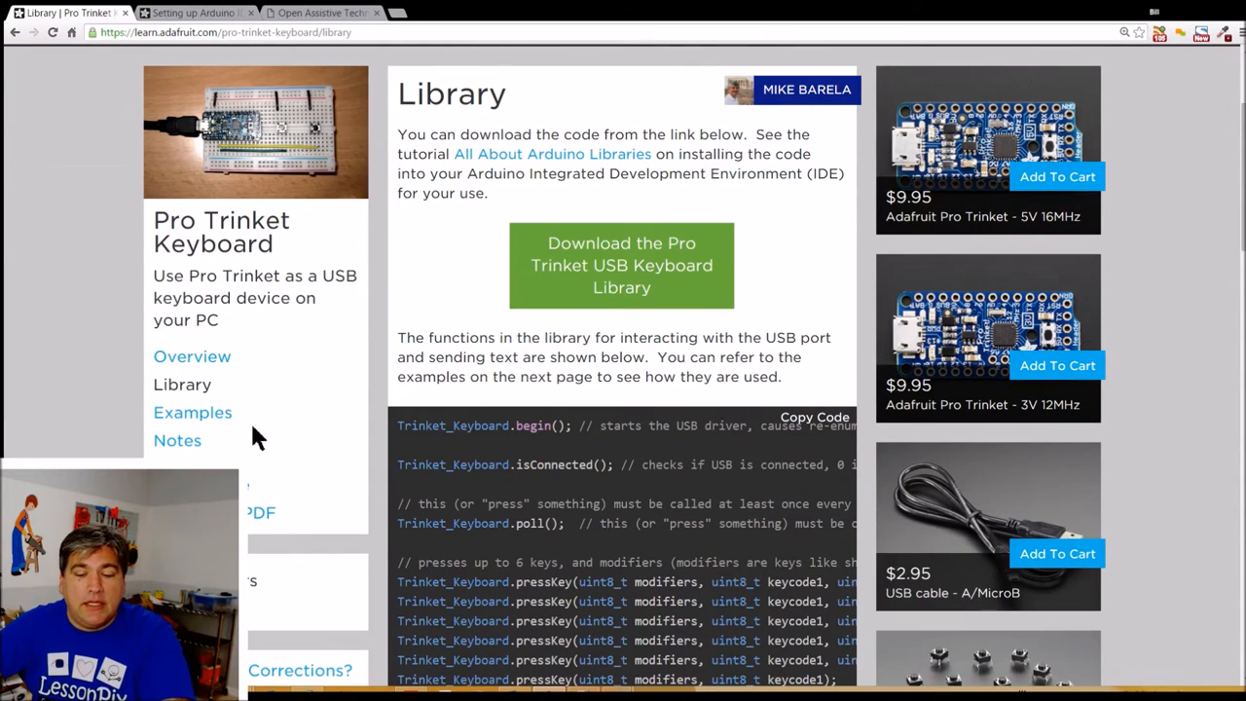
{"action": "left_click", "coordinate": [193, 413]}
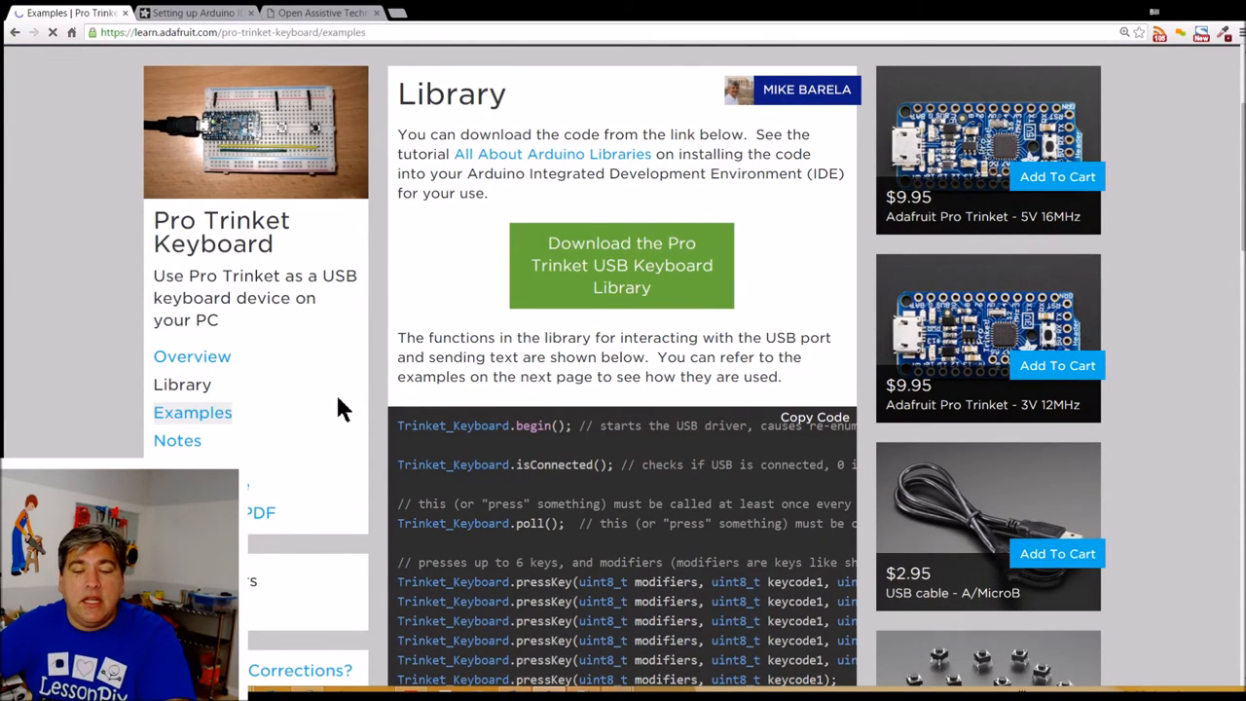
{"action": "left_click", "coordinate": [193, 413]}
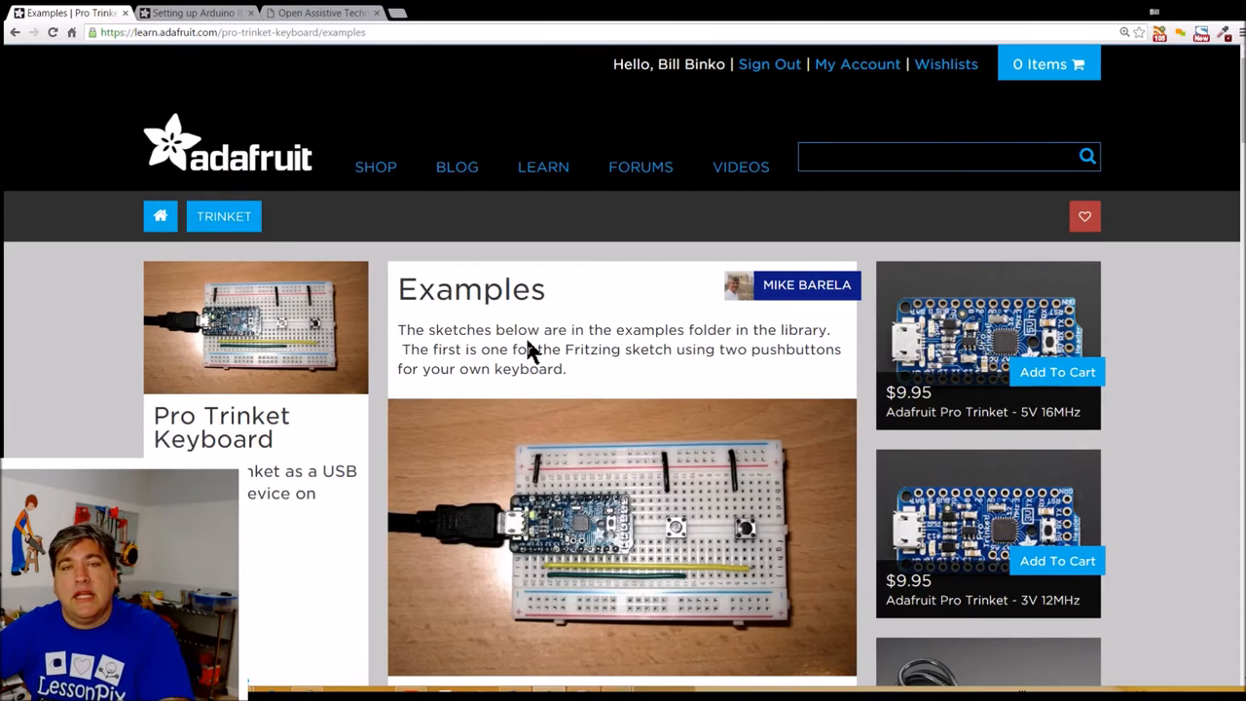
{"action": "scroll", "scroll_direction": "down", "scroll_amount": 3}
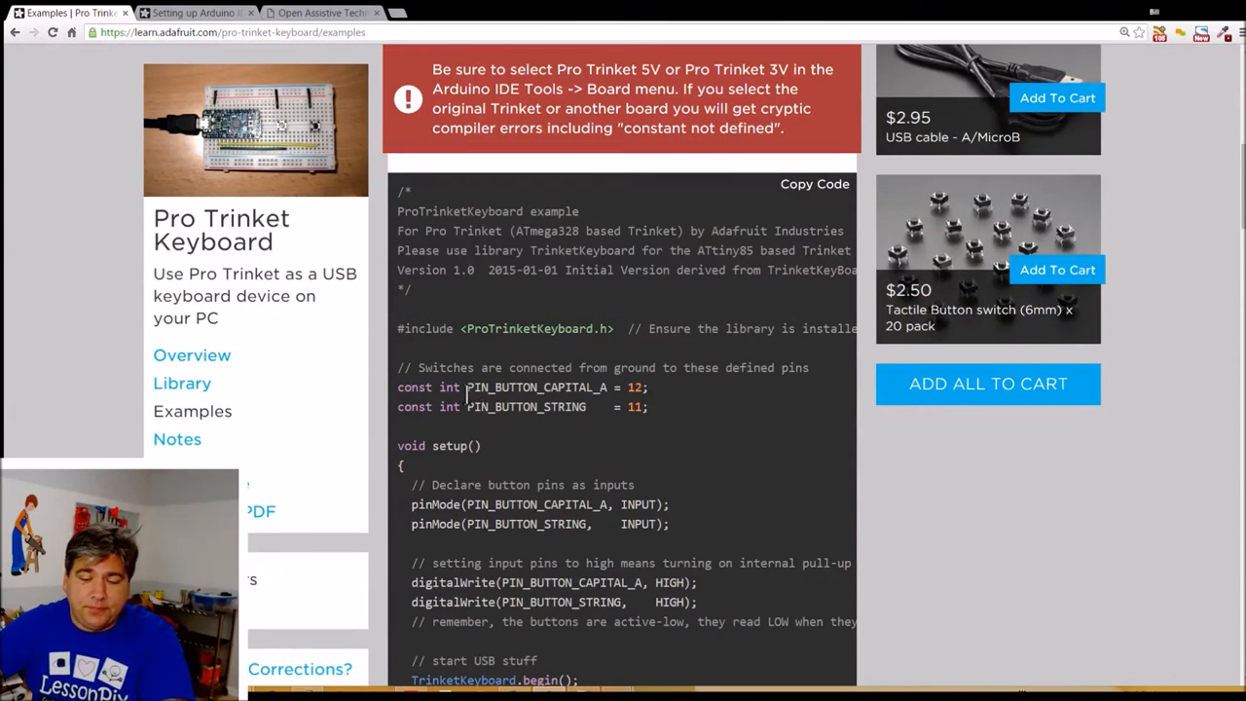
{"action": "left_click_drag", "start_coordinate": [467, 387], "coordinate": [646, 387]}
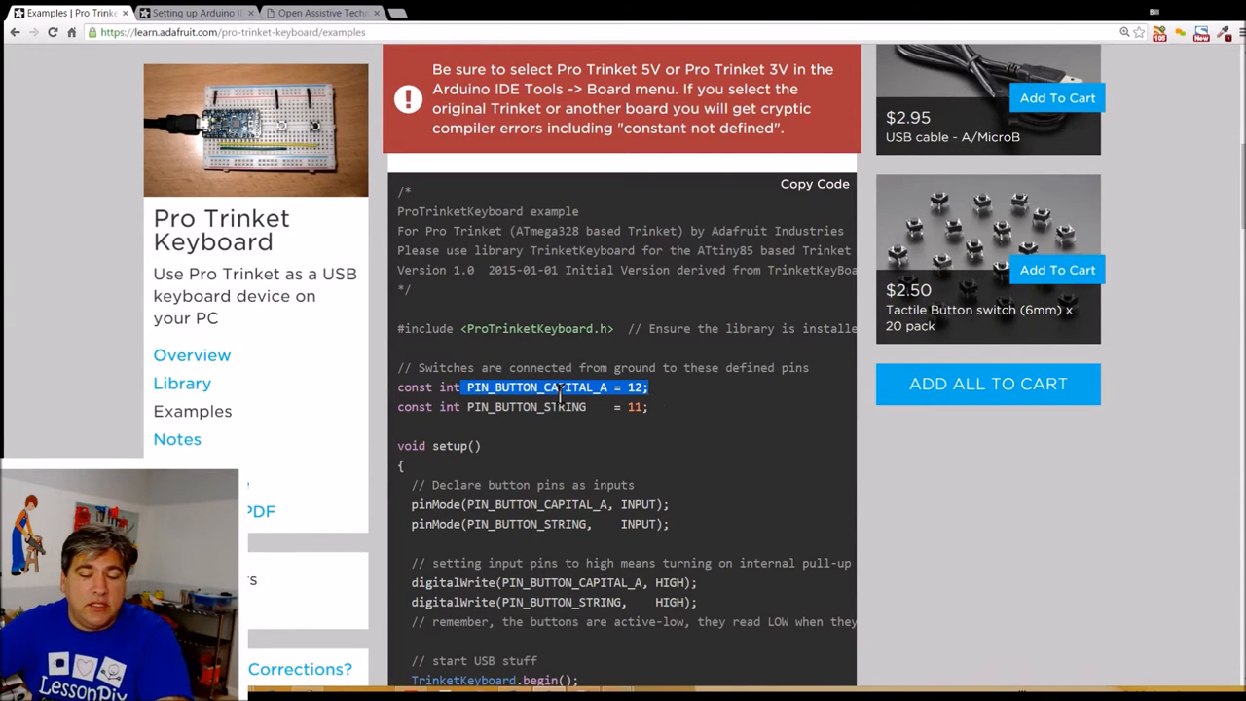
{"action": "left_click", "coordinate": [575, 418]}
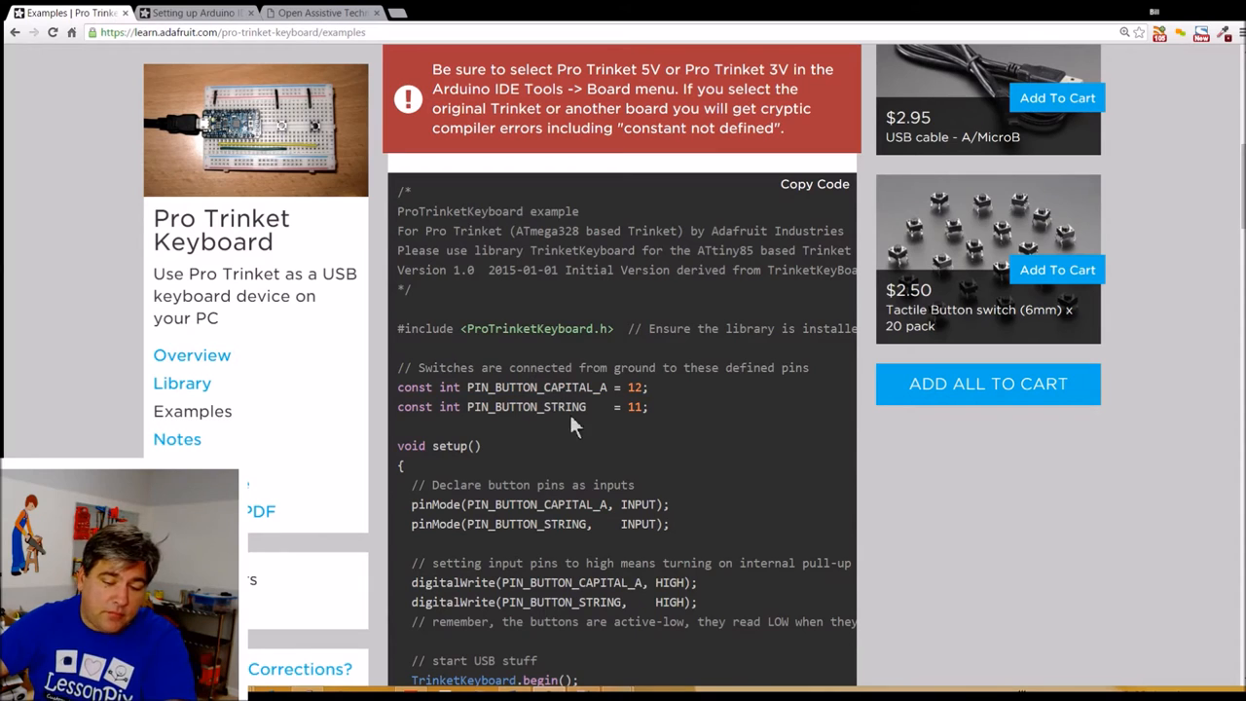
{"action": "mouse_move", "coordinate": [603, 426]}
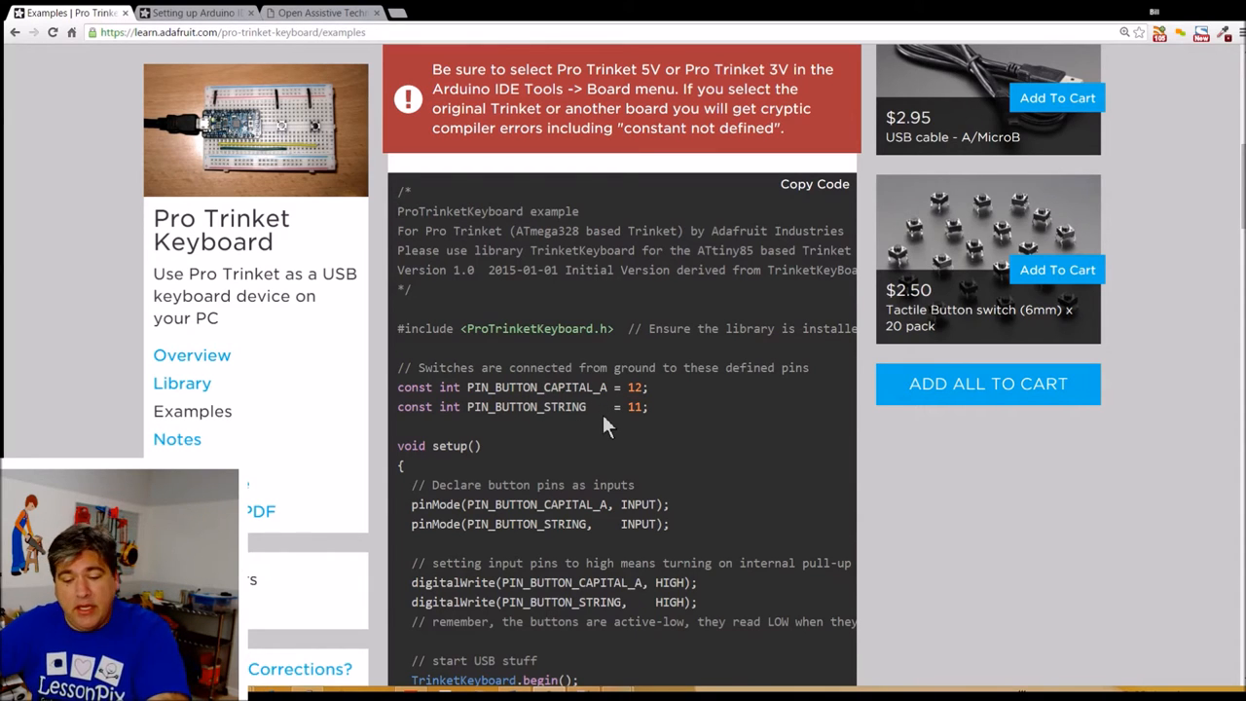
{"action": "mouse_move", "coordinate": [568, 426]}
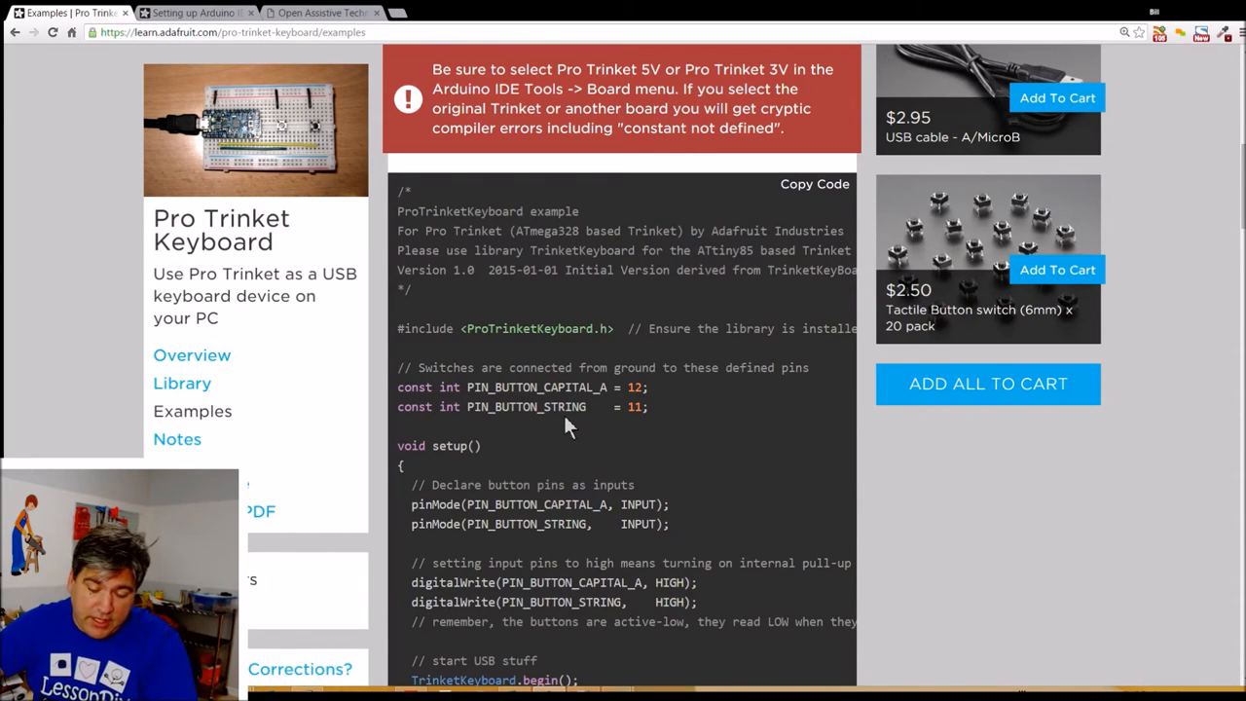
{"action": "scroll", "scroll_direction": "down", "scroll_amount": 3}
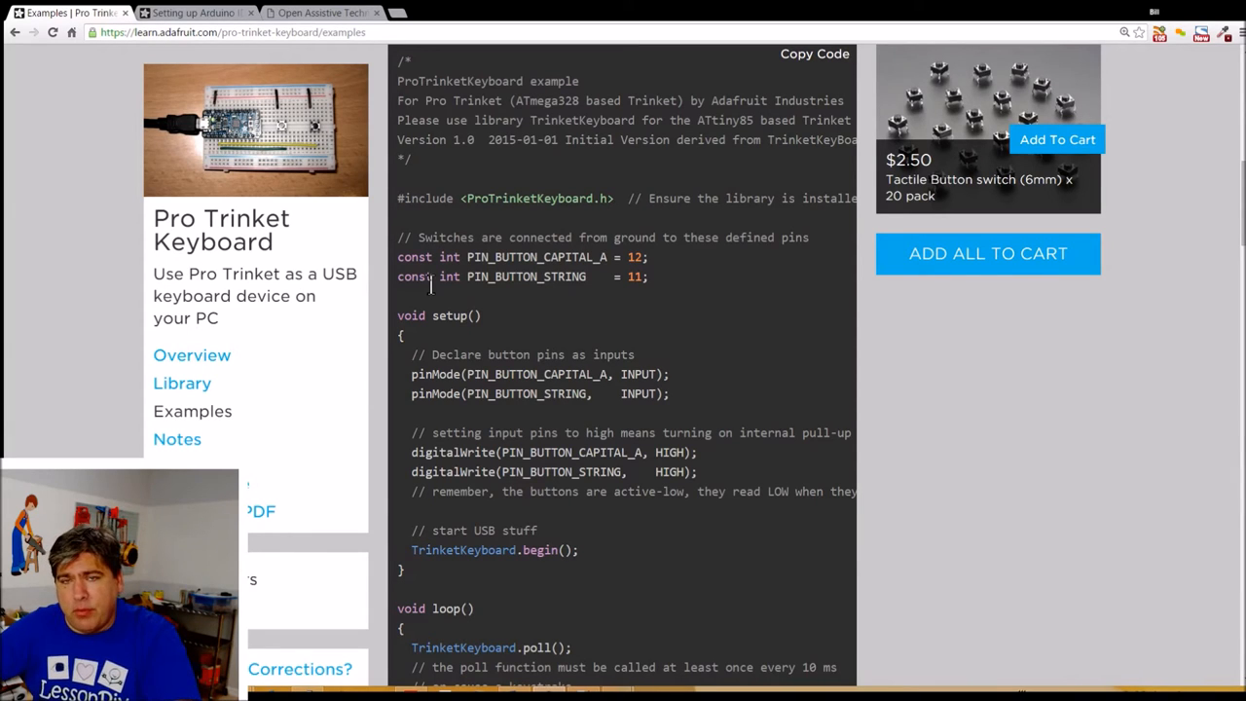
{"action": "mouse_move", "coordinate": [450, 169]}
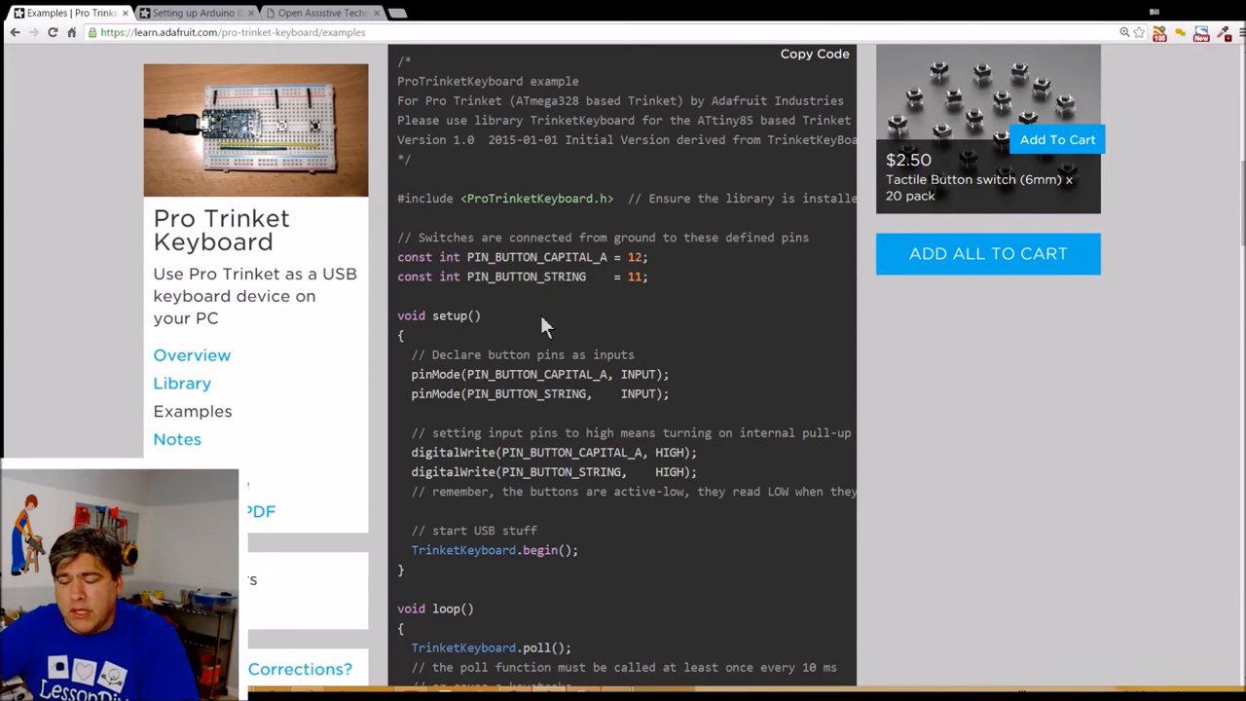
{"action": "scroll", "scroll_direction": "down", "scroll_amount": 3}
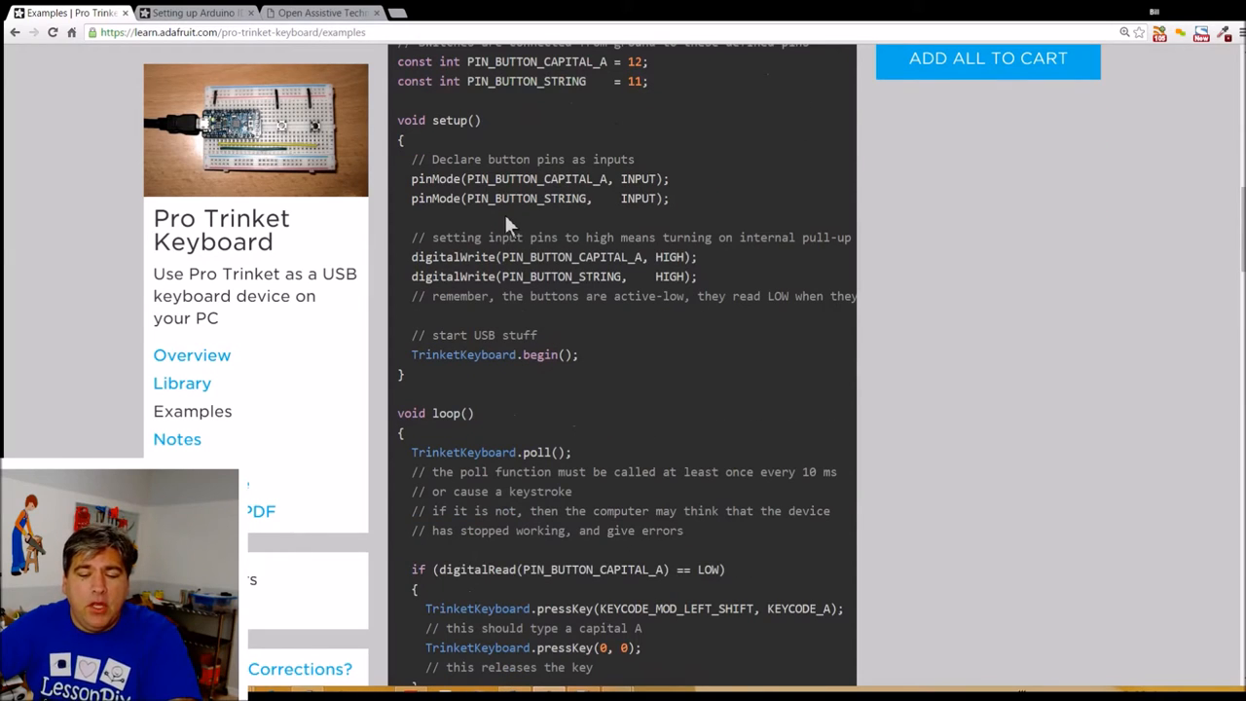
{"action": "scroll", "scroll_direction": "down", "scroll_amount": 3}
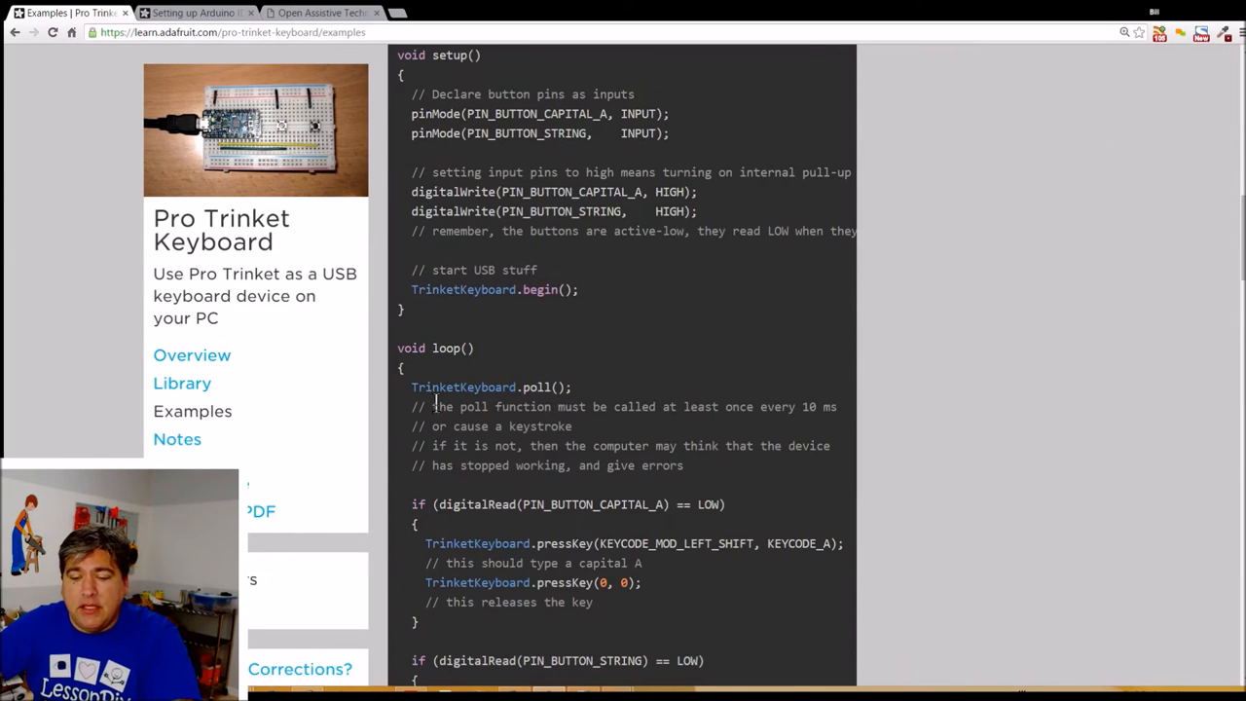
{"action": "mouse_move", "coordinate": [448, 261]}
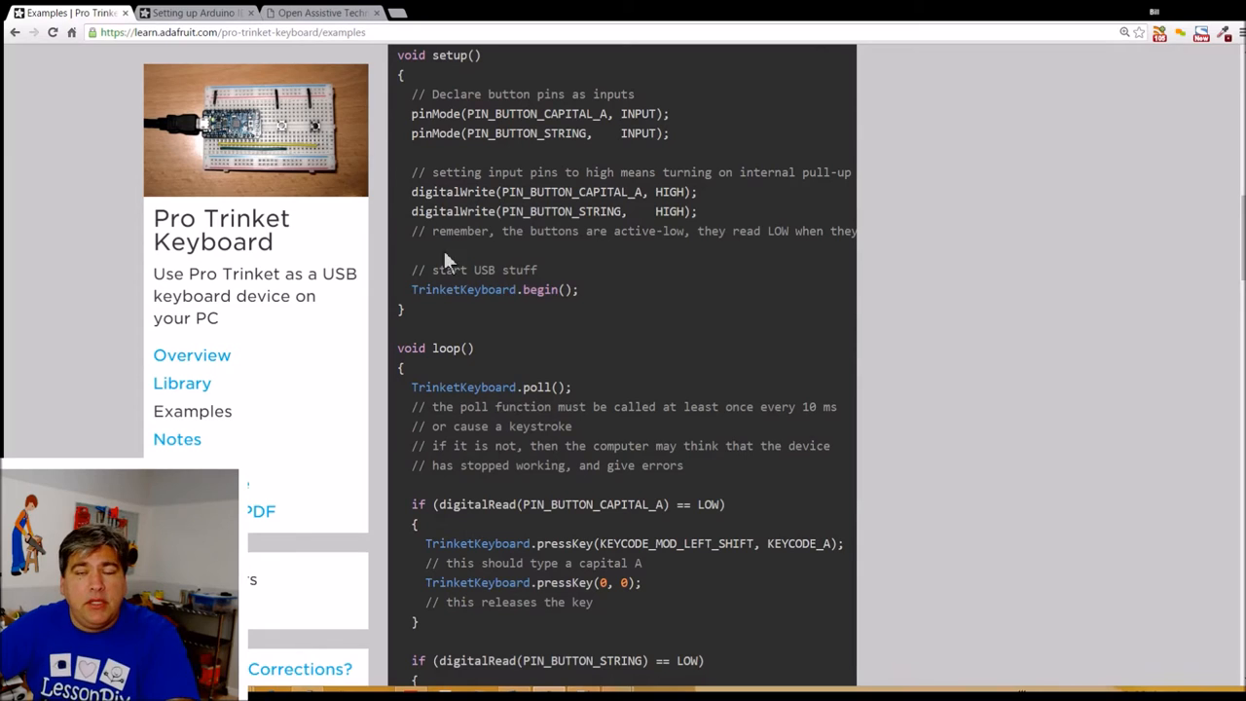
{"action": "scroll", "scroll_direction": "down", "scroll_amount": 3}
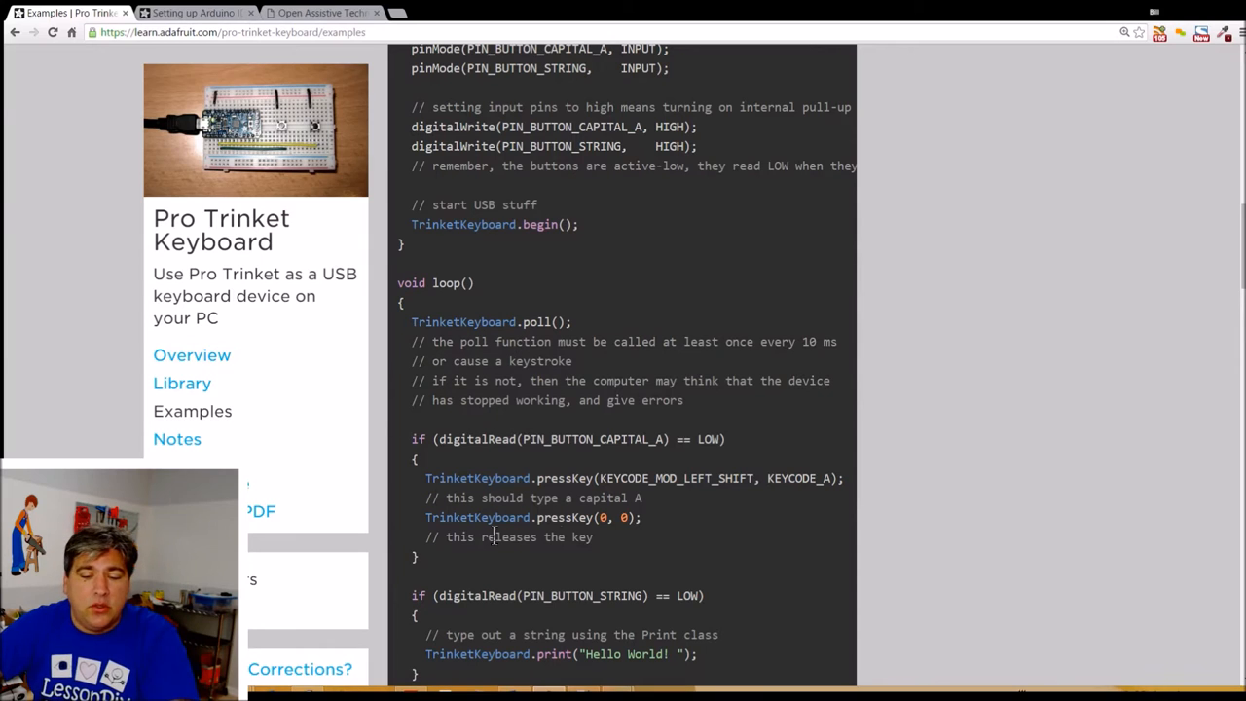
{"action": "scroll", "scroll_direction": "down", "scroll_amount": 3}
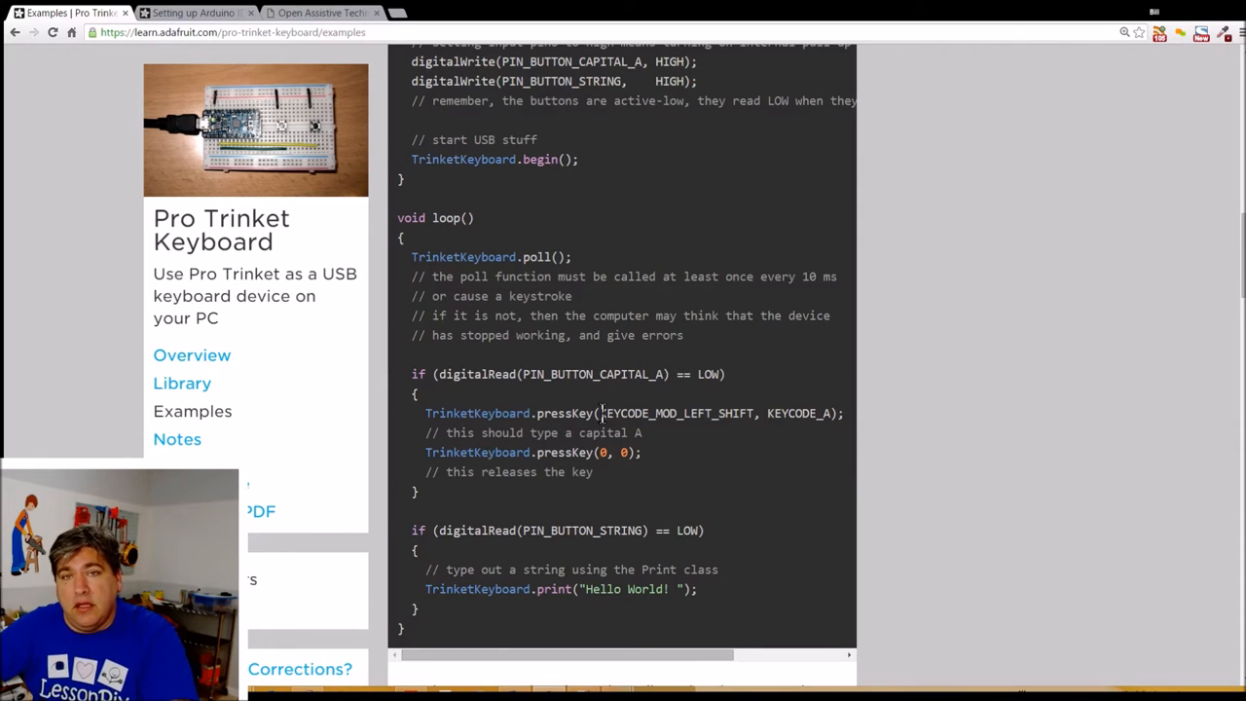
{"action": "mouse_move", "coordinate": [534, 460]}
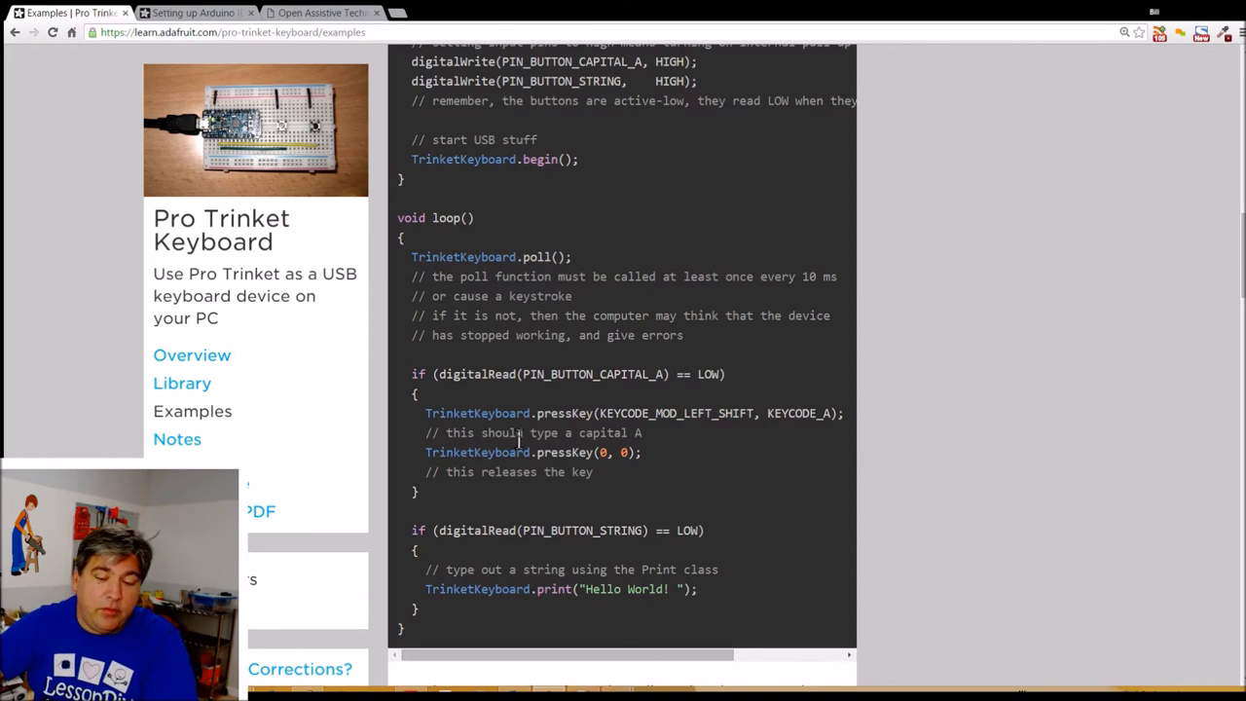
{"action": "mouse_move", "coordinate": [491, 514]}
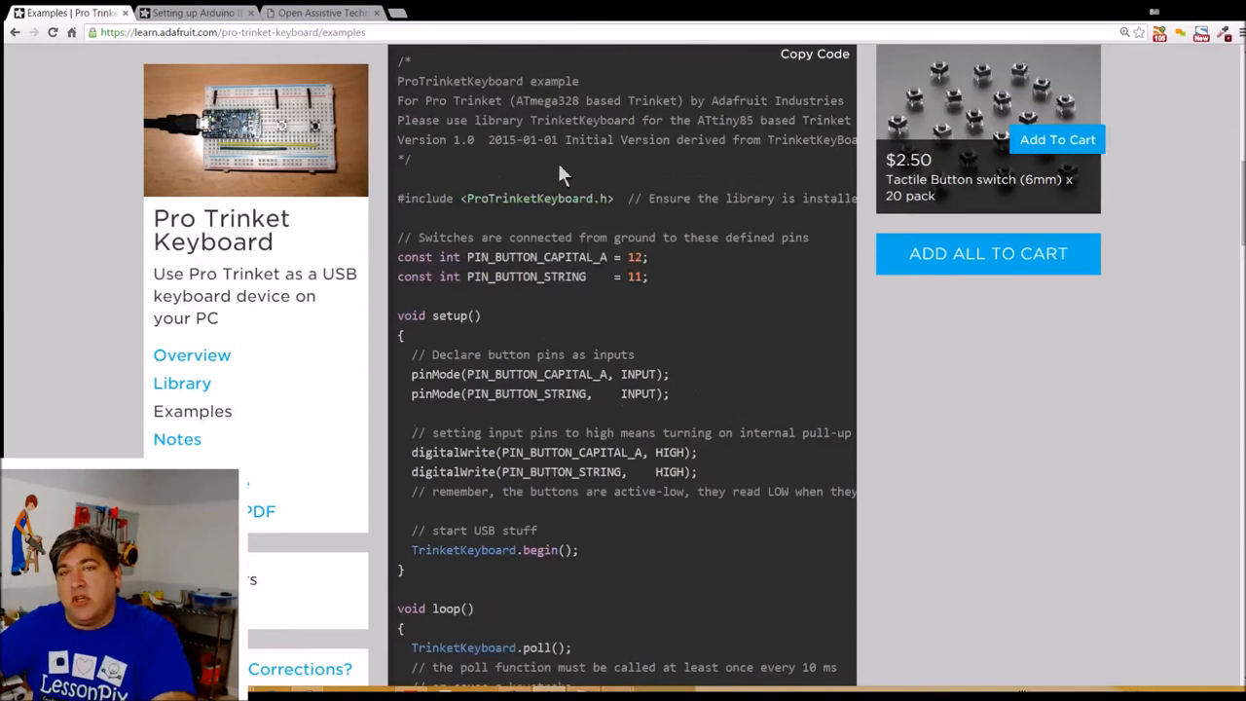
{"action": "scroll", "scroll_direction": "down", "scroll_amount": 3}
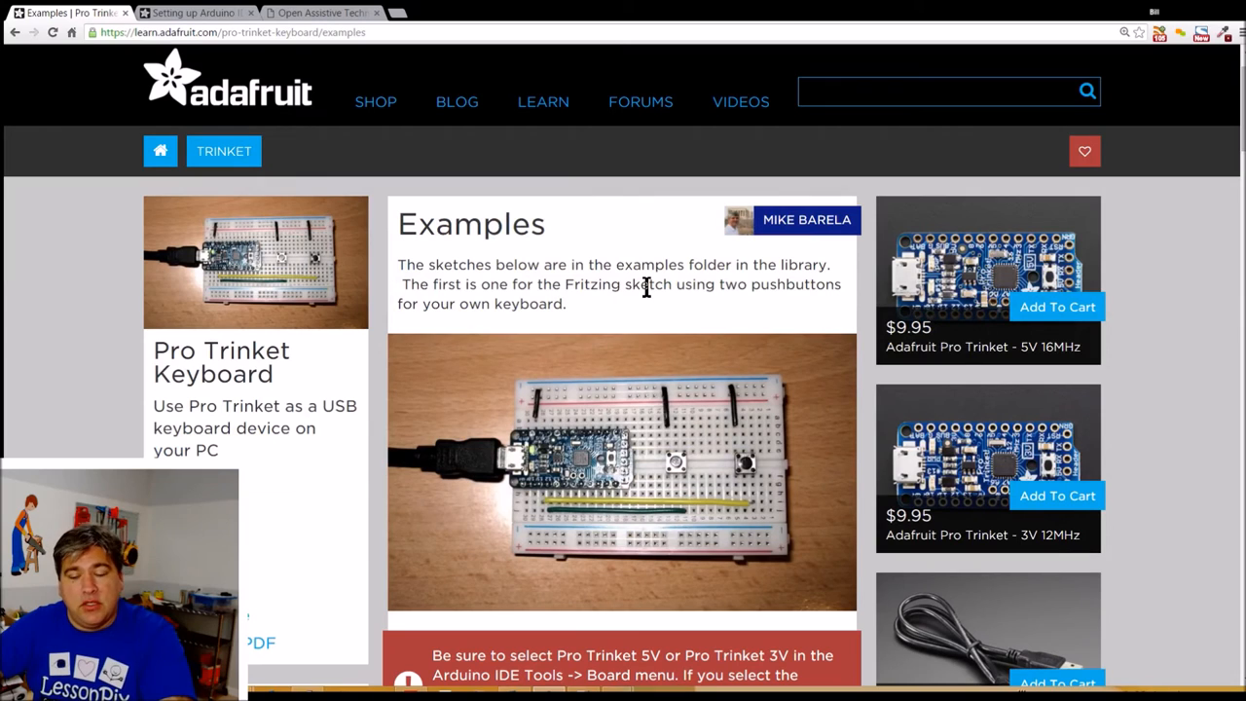
{"action": "mouse_move", "coordinate": [650, 292]}
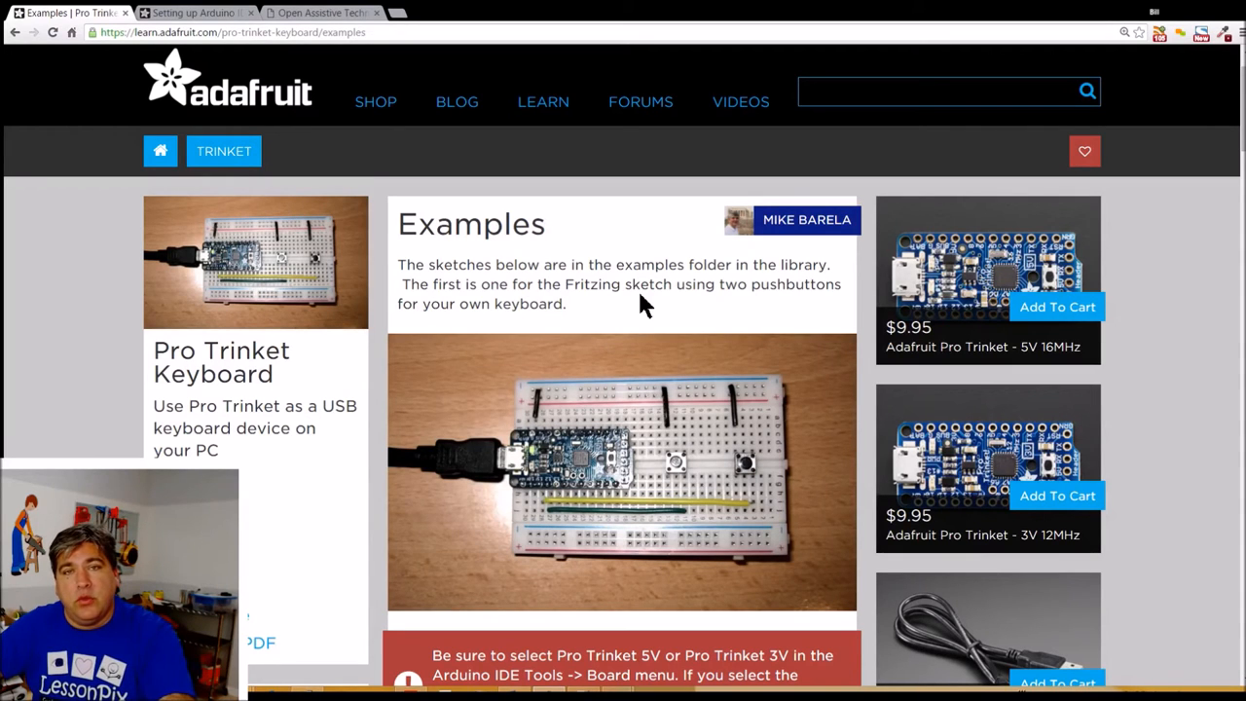
Step: Return to the Overview's Circuit Wiring section, then follow the link to Setting up Arduino IDE
{"action": "scroll", "scroll_direction": "down", "scroll_amount": 3}
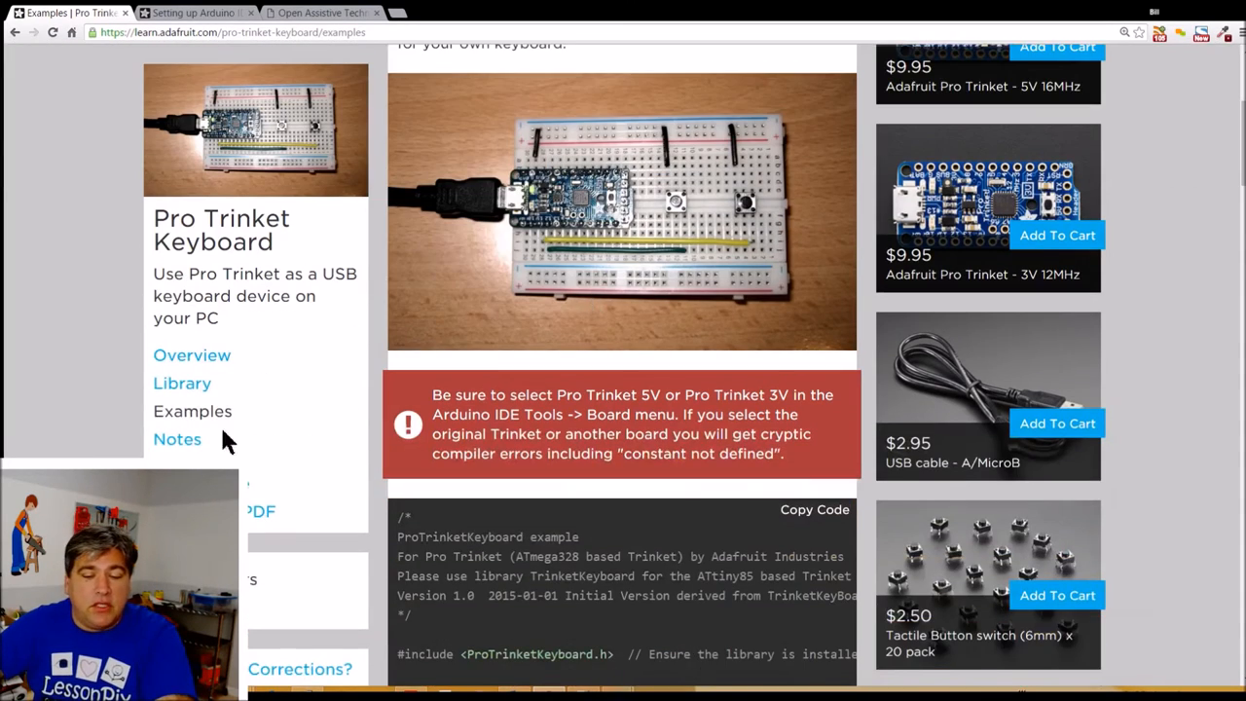
{"action": "left_click", "coordinate": [190, 354]}
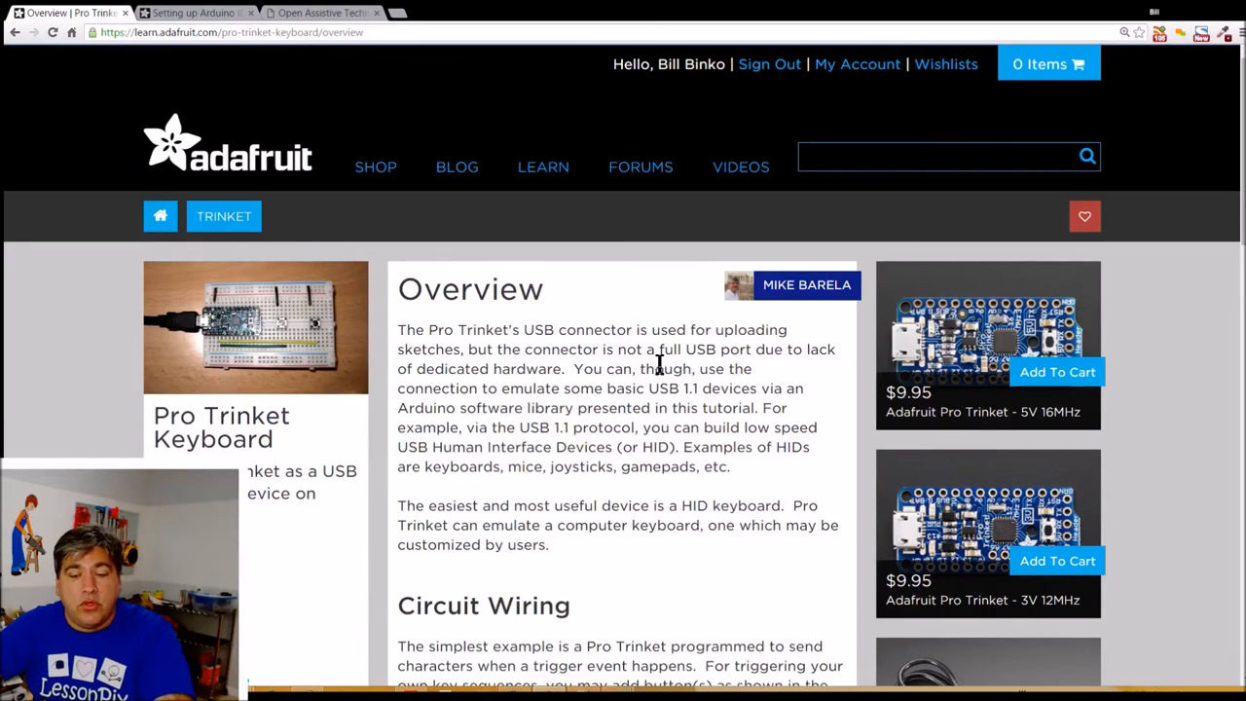
{"action": "scroll", "scroll_direction": "down", "scroll_amount": 3}
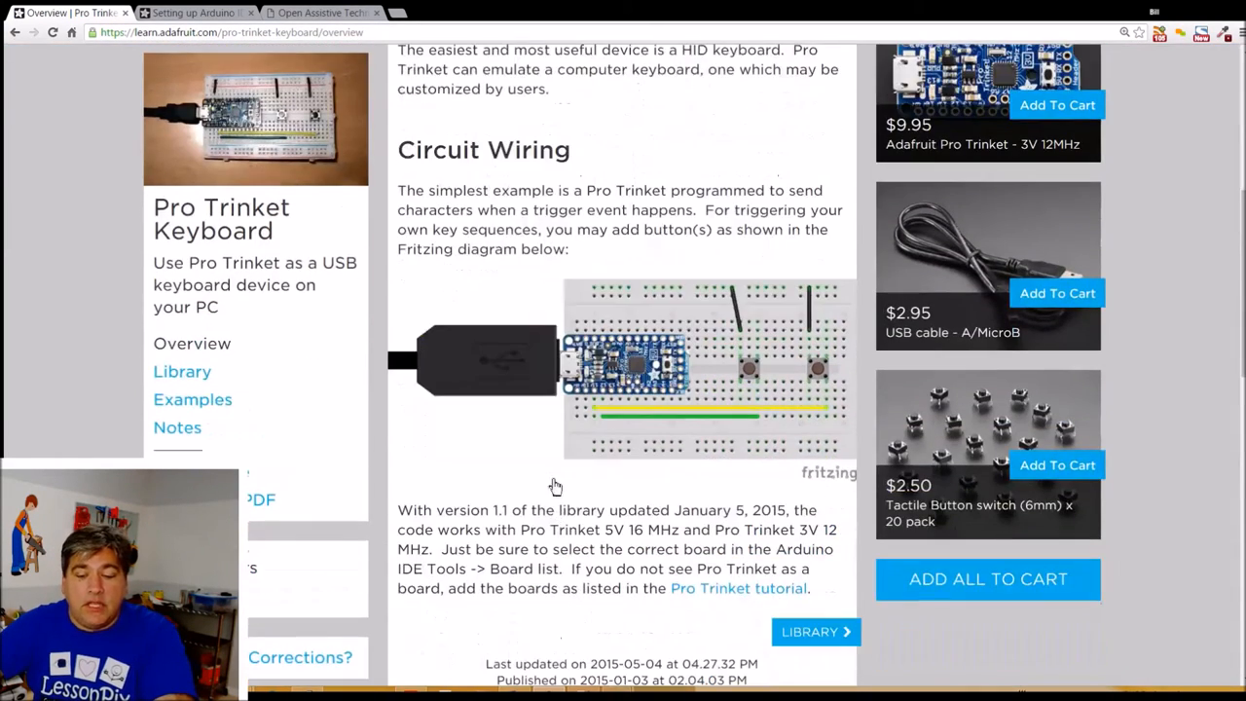
{"action": "scroll", "scroll_direction": "down", "scroll_amount": 3}
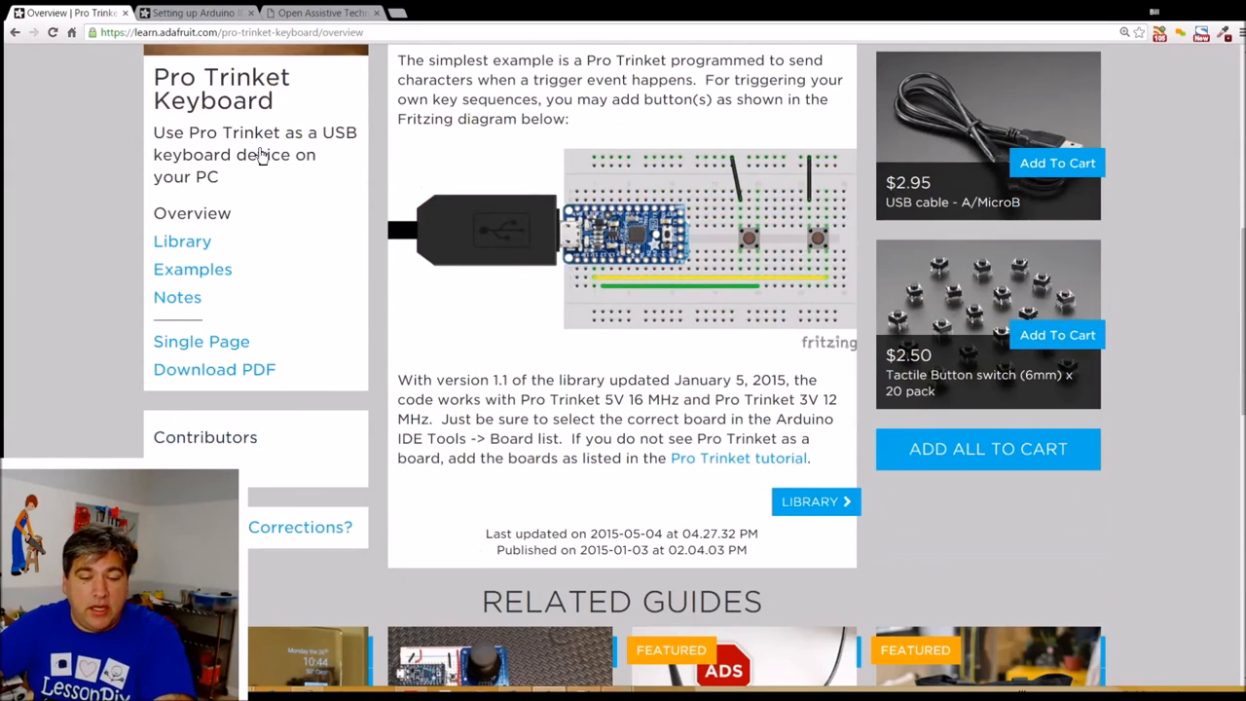
{"action": "mouse_move", "coordinate": [790, 478]}
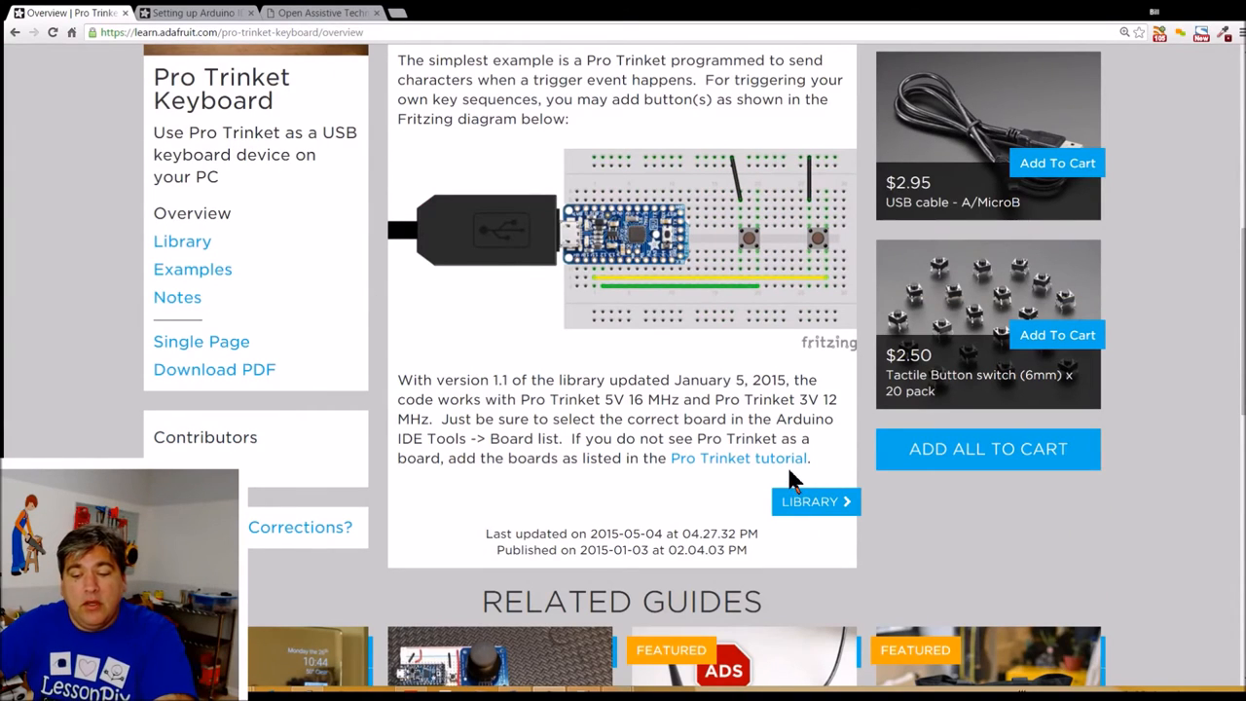
{"action": "left_click", "coordinate": [737, 457]}
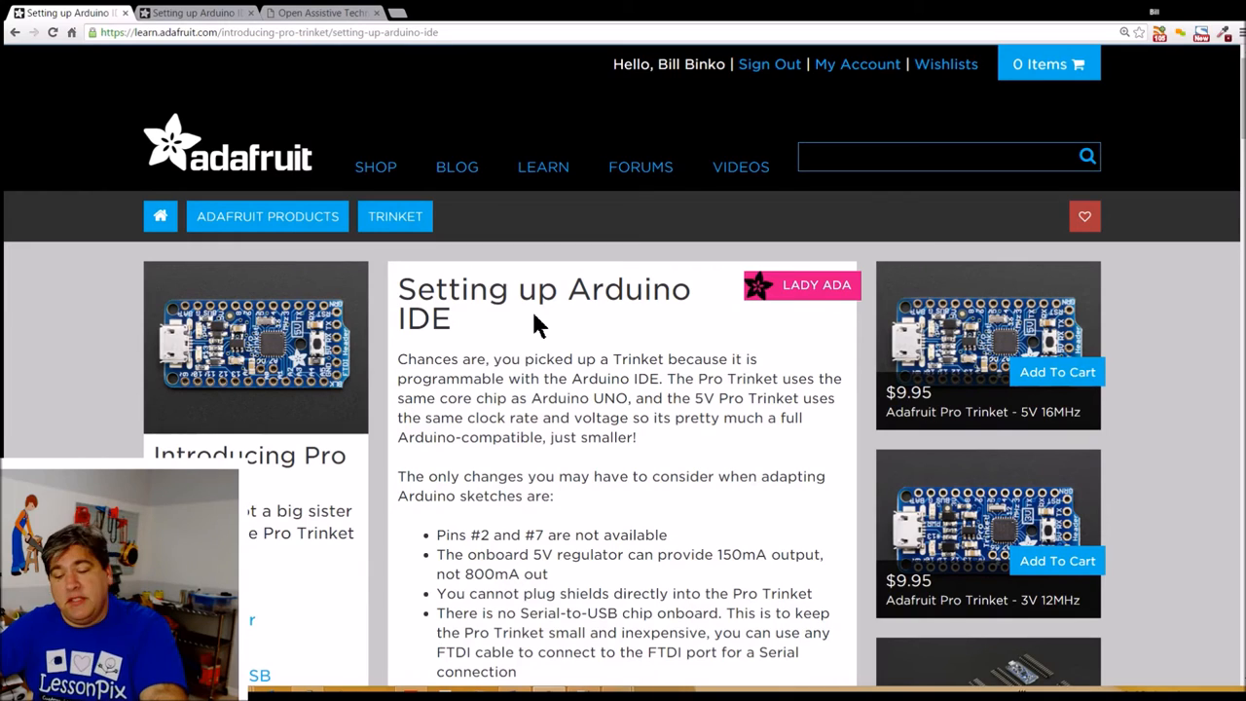
{"action": "scroll", "scroll_direction": "down", "scroll_amount": 3}
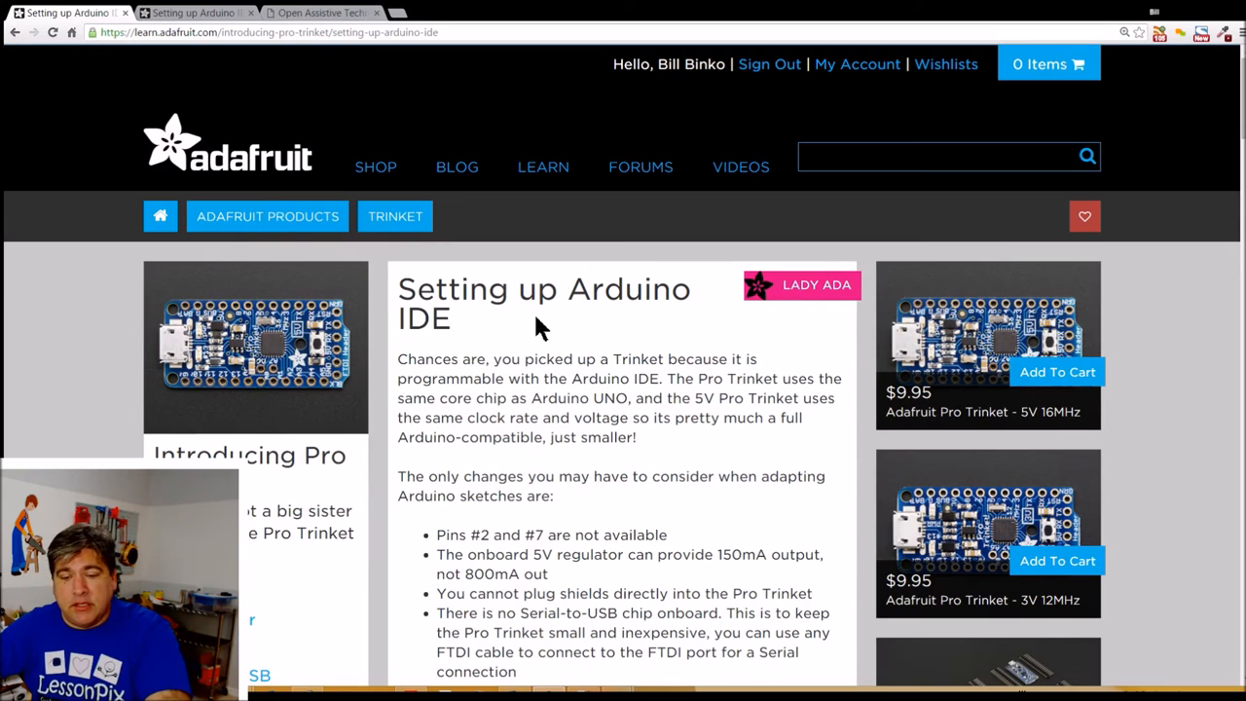
{"action": "mouse_move", "coordinate": [516, 277]}
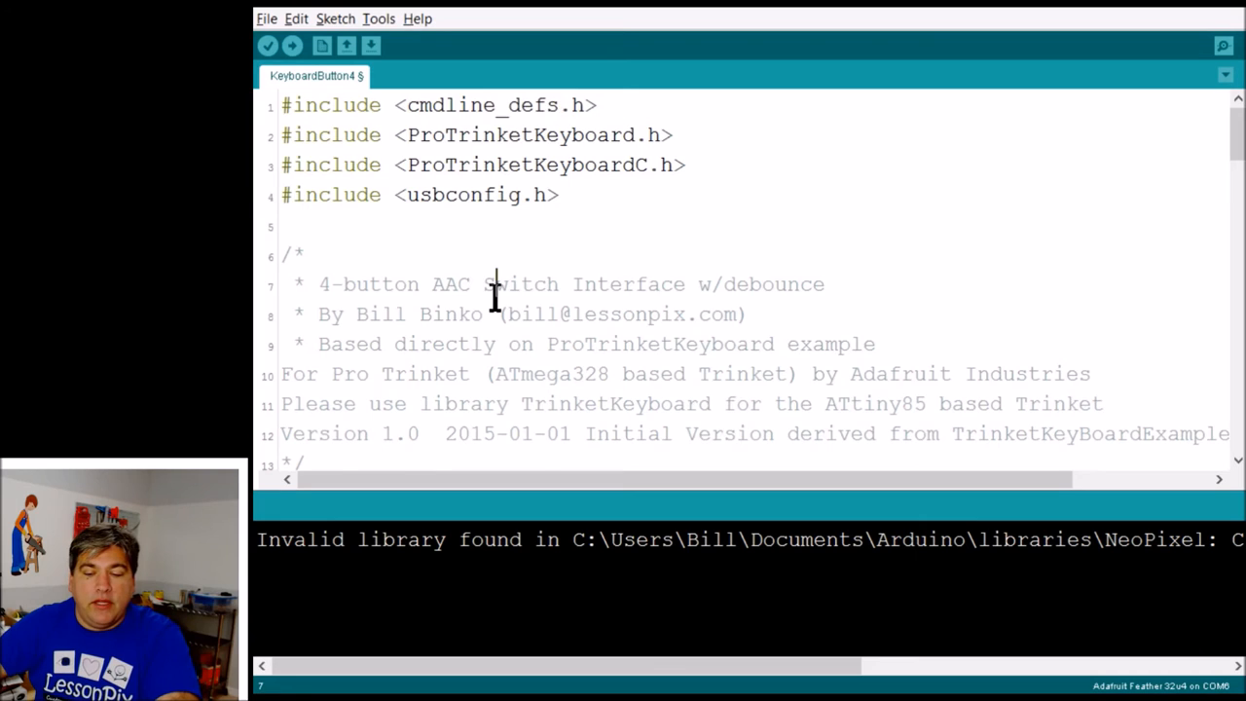
Step: Scroll KeyboardButton4 from its includes and pin definitions down to the loop() function
{"action": "scroll", "scroll_direction": "down", "scroll_amount": 3}
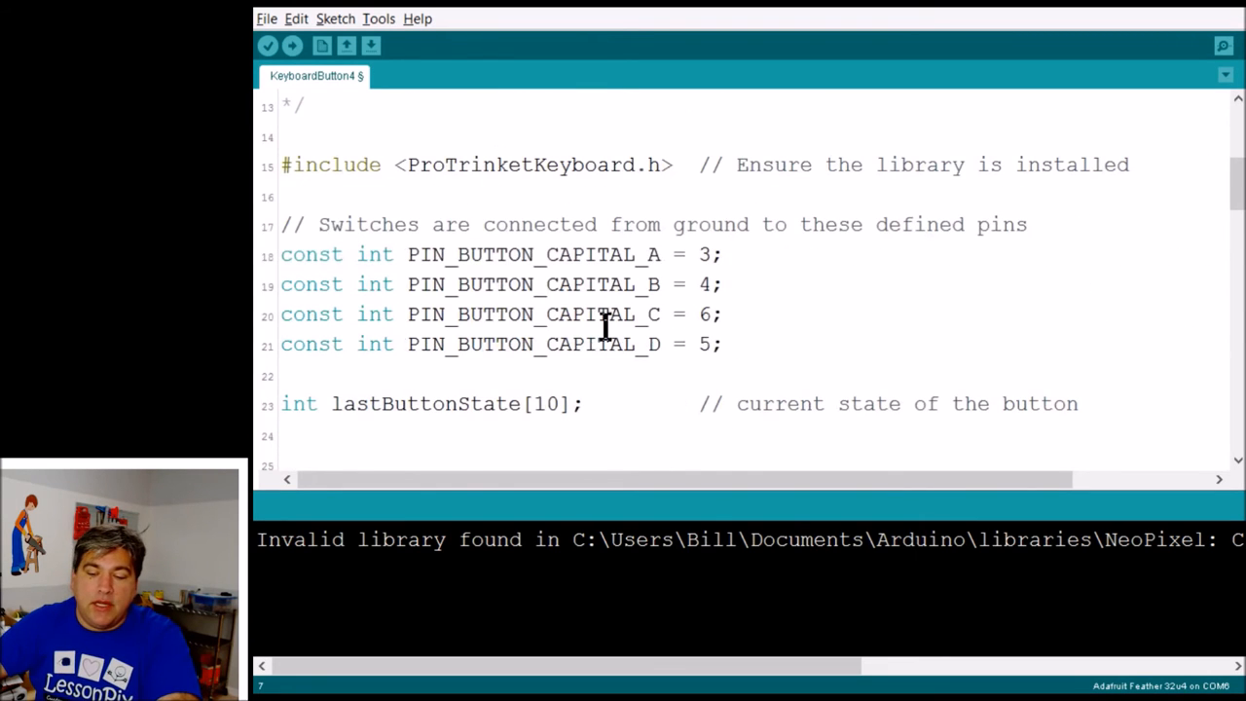
{"action": "scroll", "scroll_direction": "down", "scroll_amount": 3}
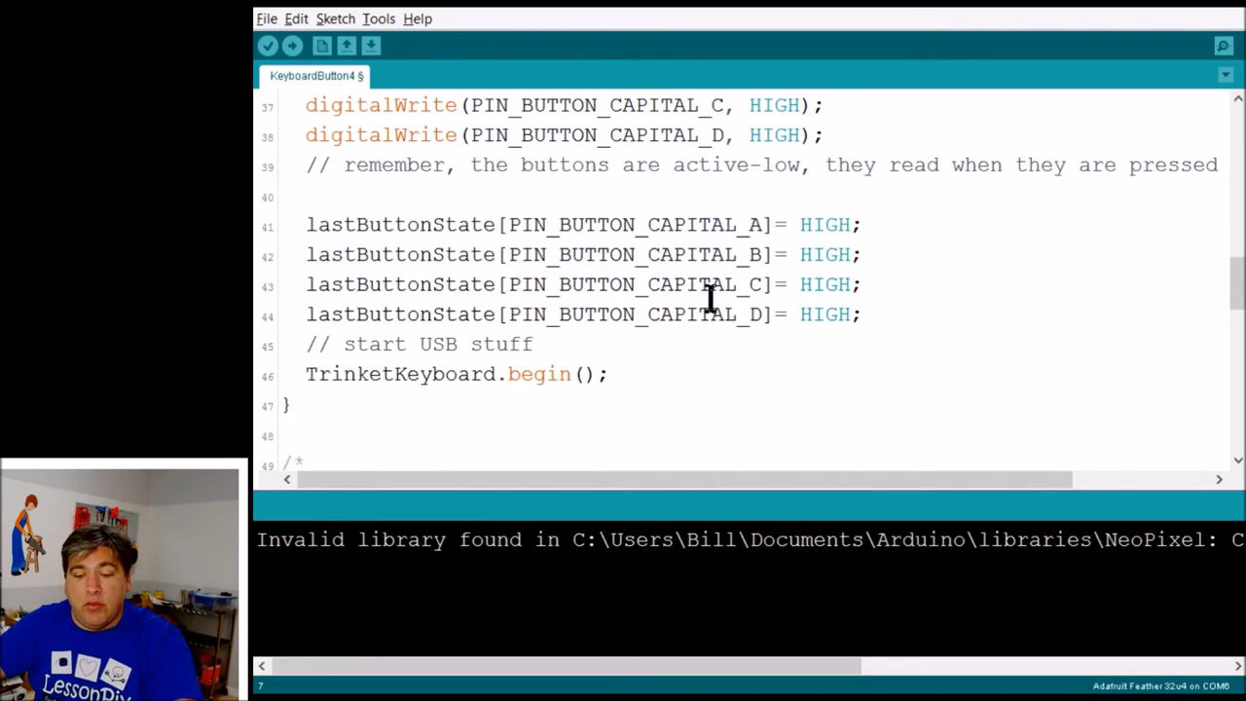
{"action": "scroll", "scroll_direction": "down", "scroll_amount": 3}
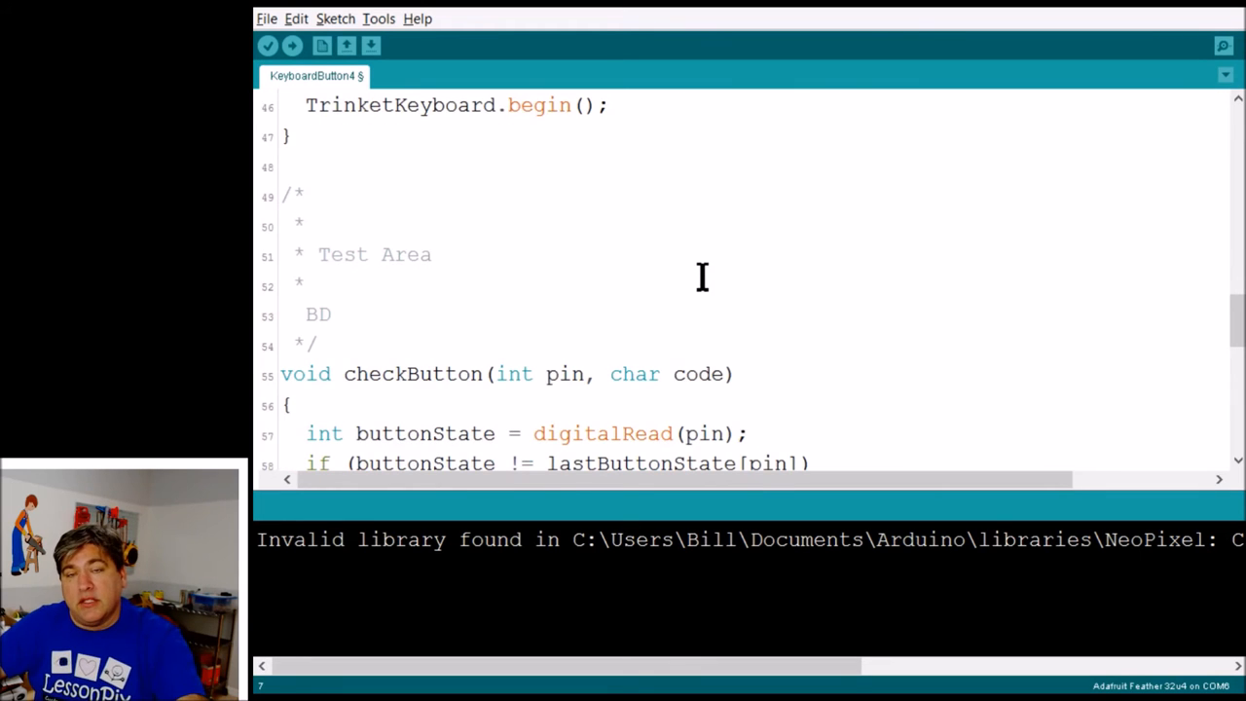
{"action": "scroll", "scroll_direction": "down", "scroll_amount": 3}
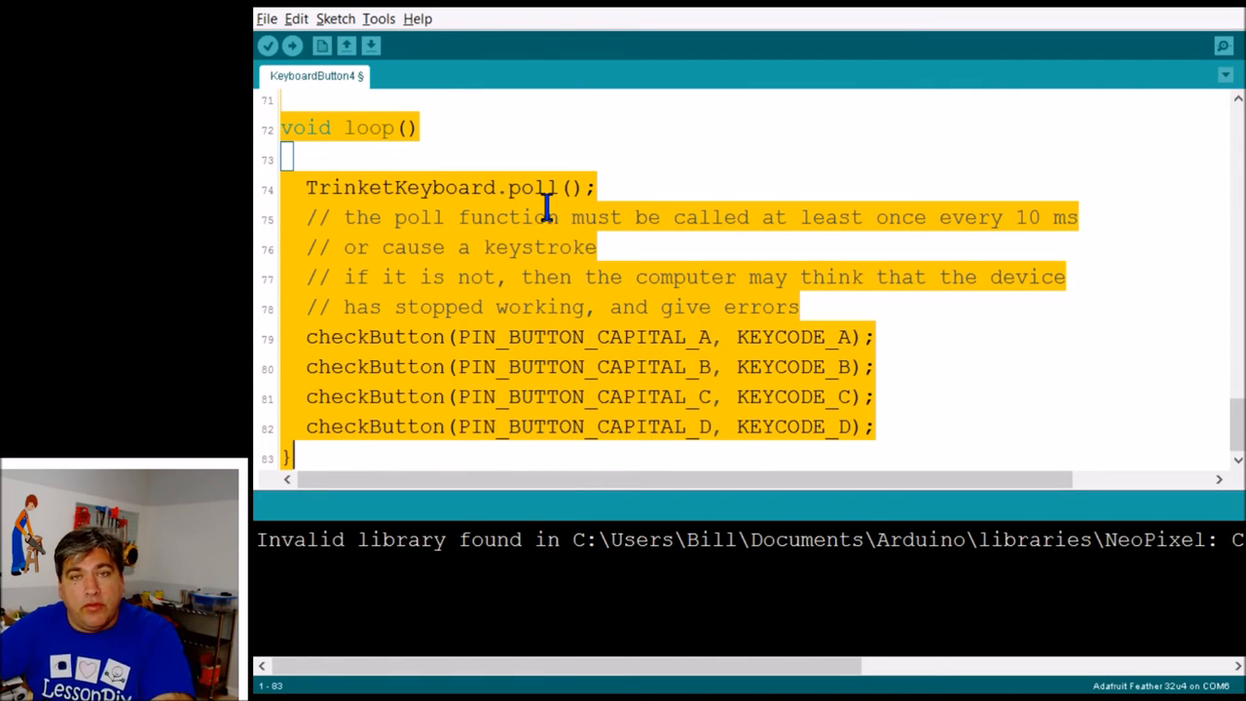
{"action": "mouse_move", "coordinate": [292, 82]}
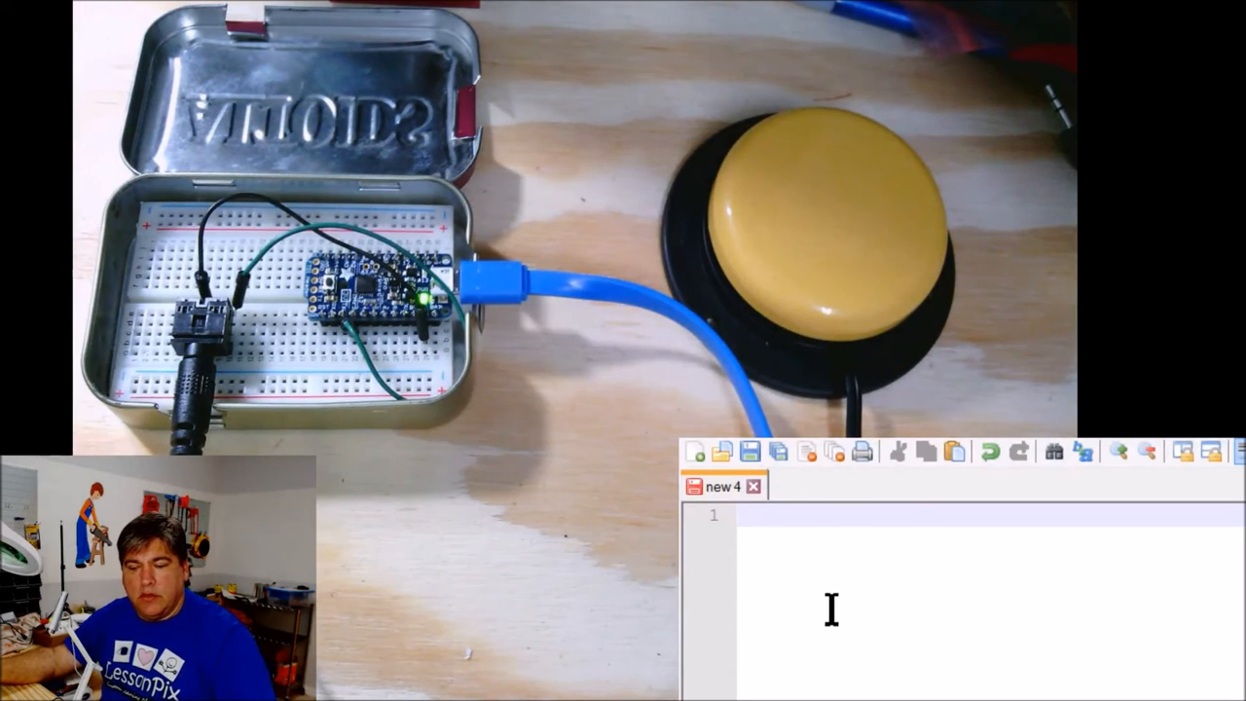
Step: Type hello into the new document, then let the button press enter AA on line 4
{"action": "type", "text": "hhheee"}
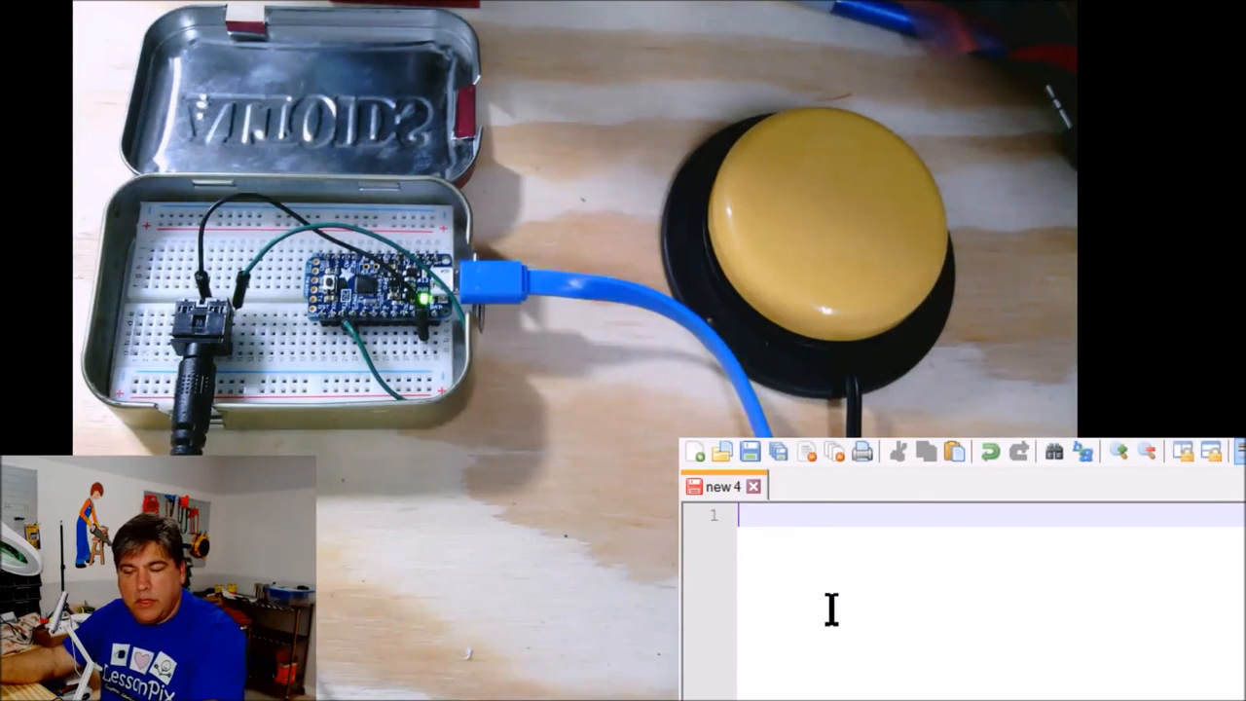
{"action": "type", "text": "hello"}
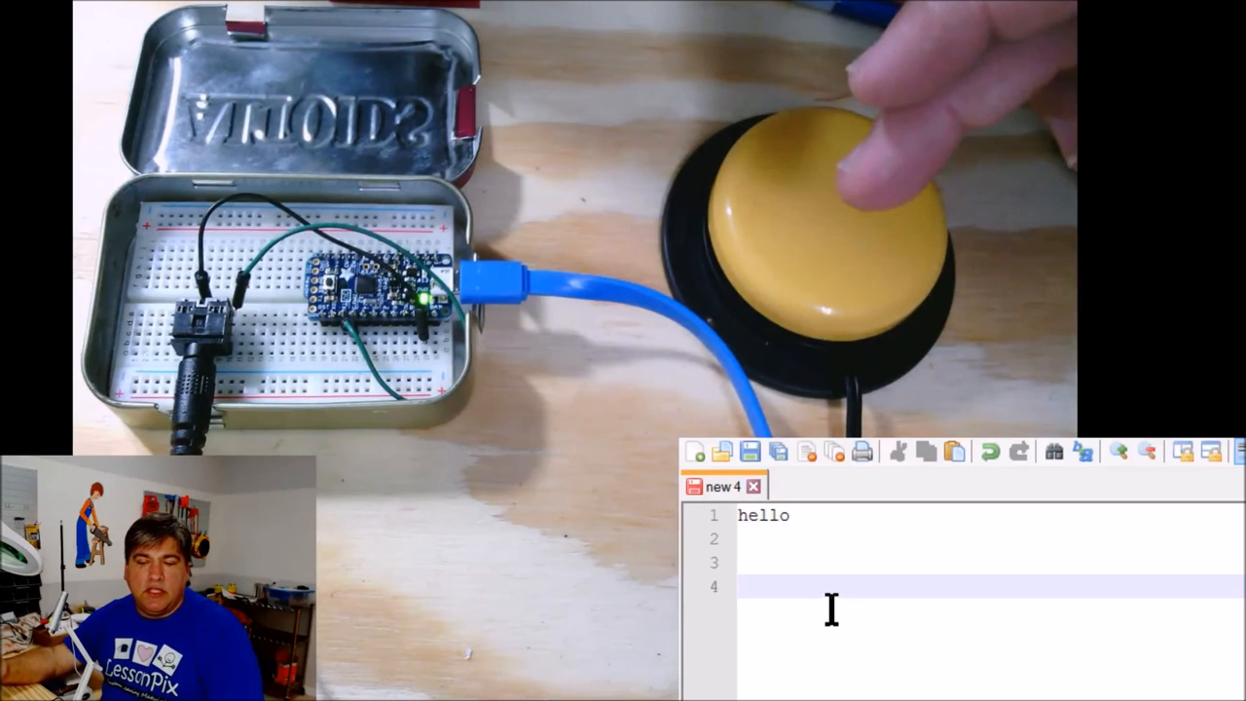
{"action": "type", "text": "AA"}
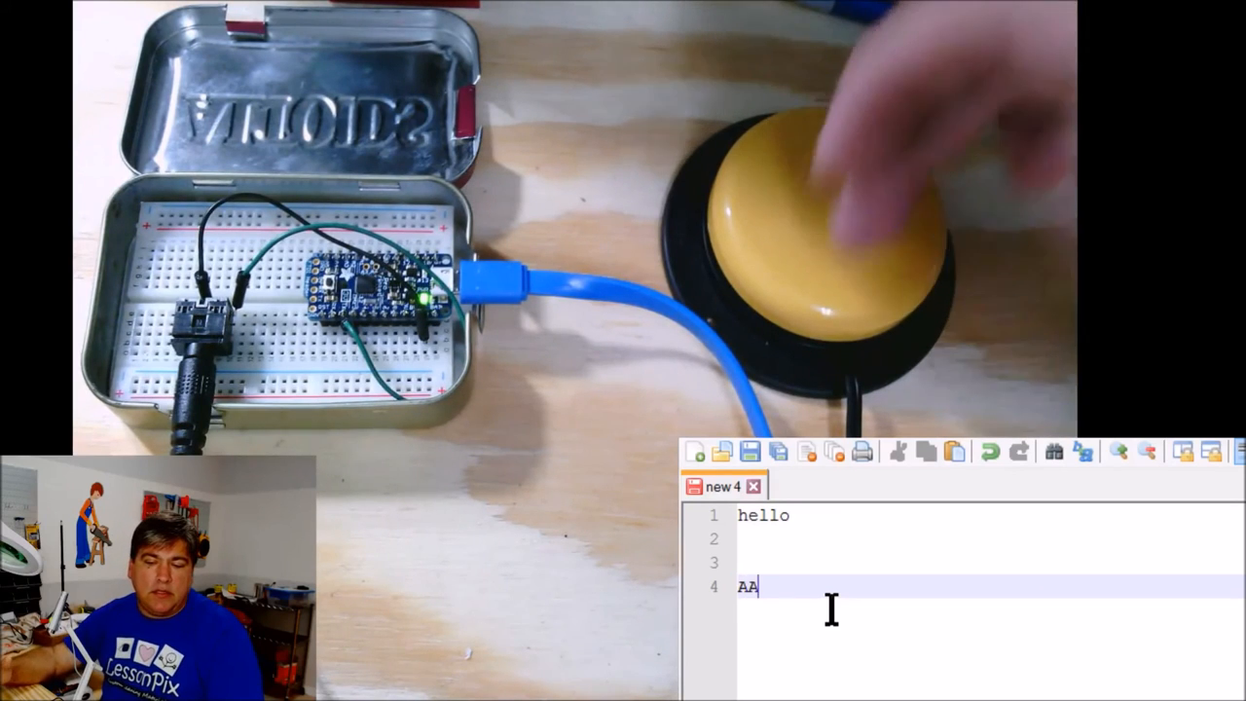